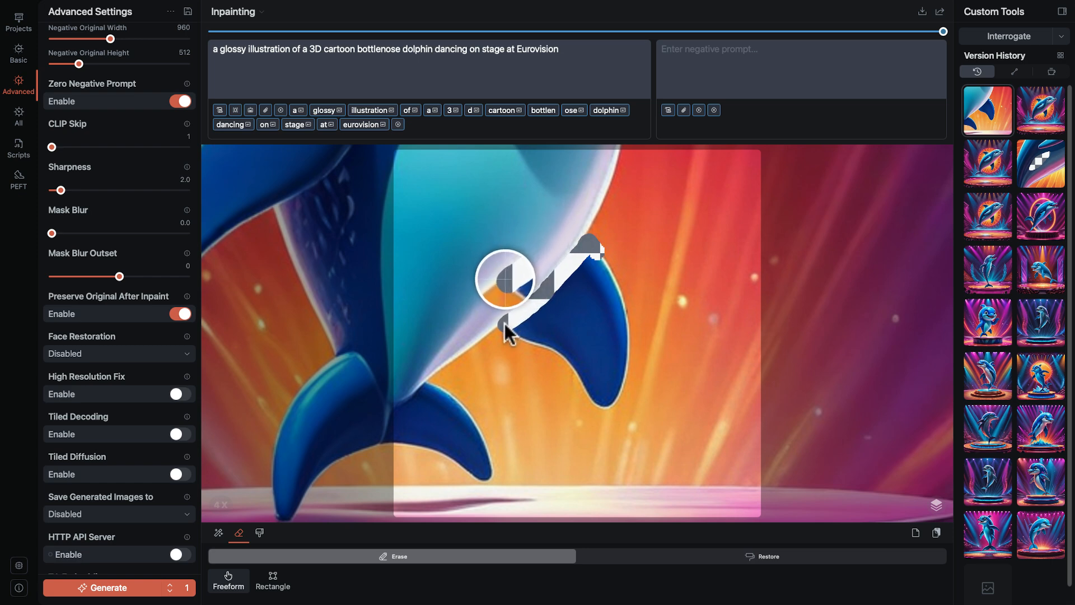
- Erase a soft-edged strip over the dolphin's fin and down the stage–audience seam for re-blending
left_click_drag(504, 280, 624, 323)
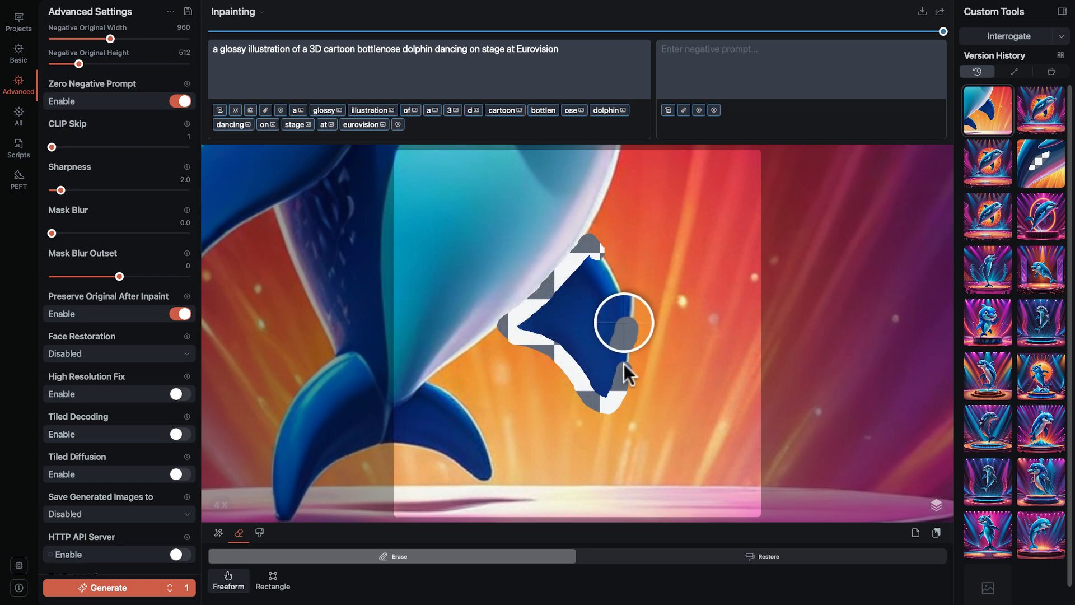
left_click_drag(623, 323, 552, 258)
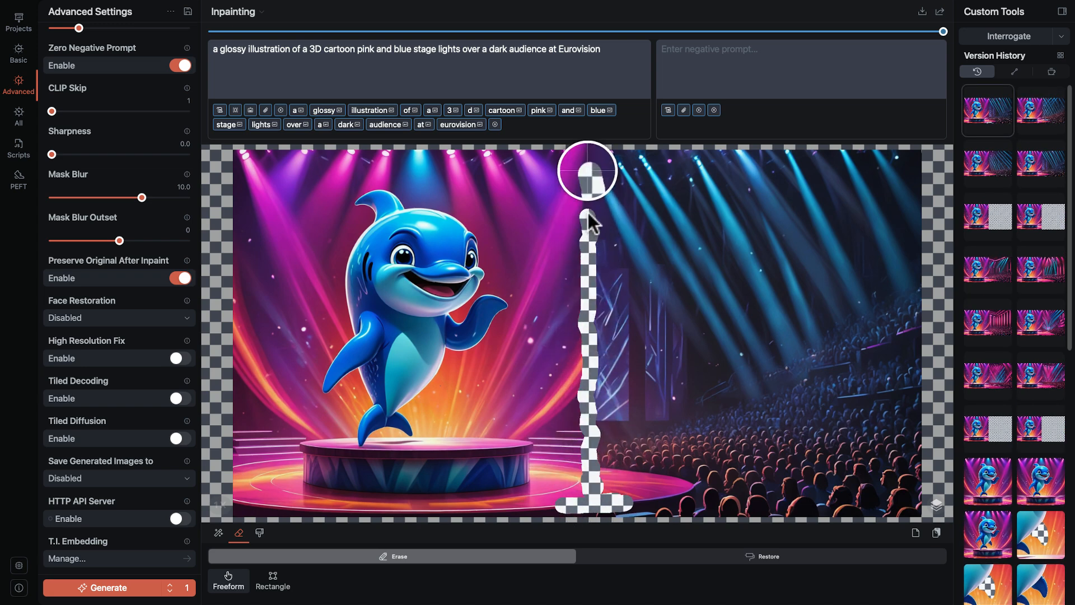
left_click_drag(585, 172, 603, 387)
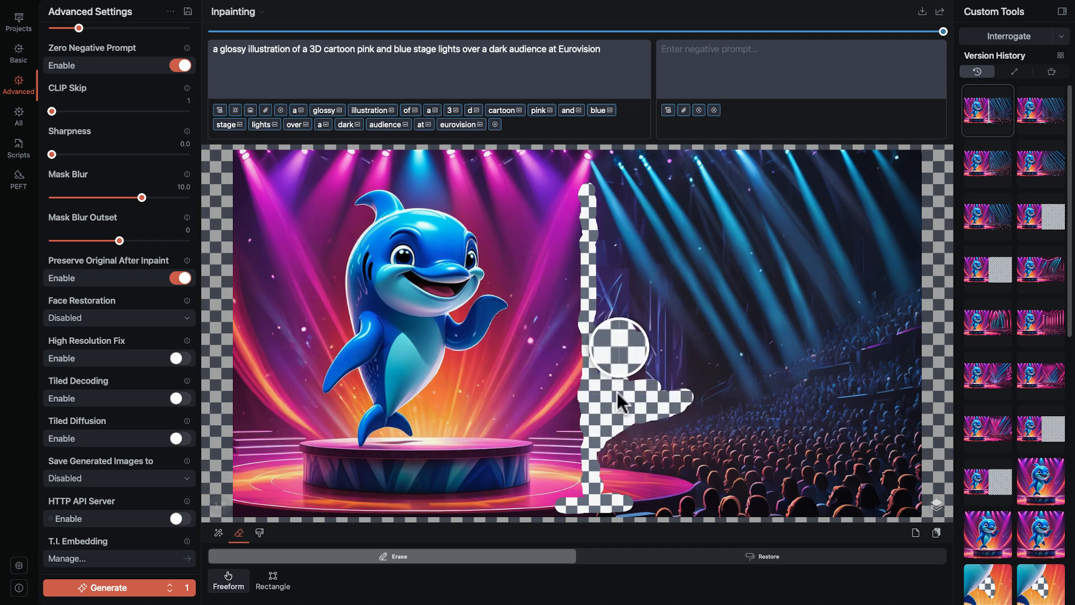
left_click_drag(617, 403, 681, 356)
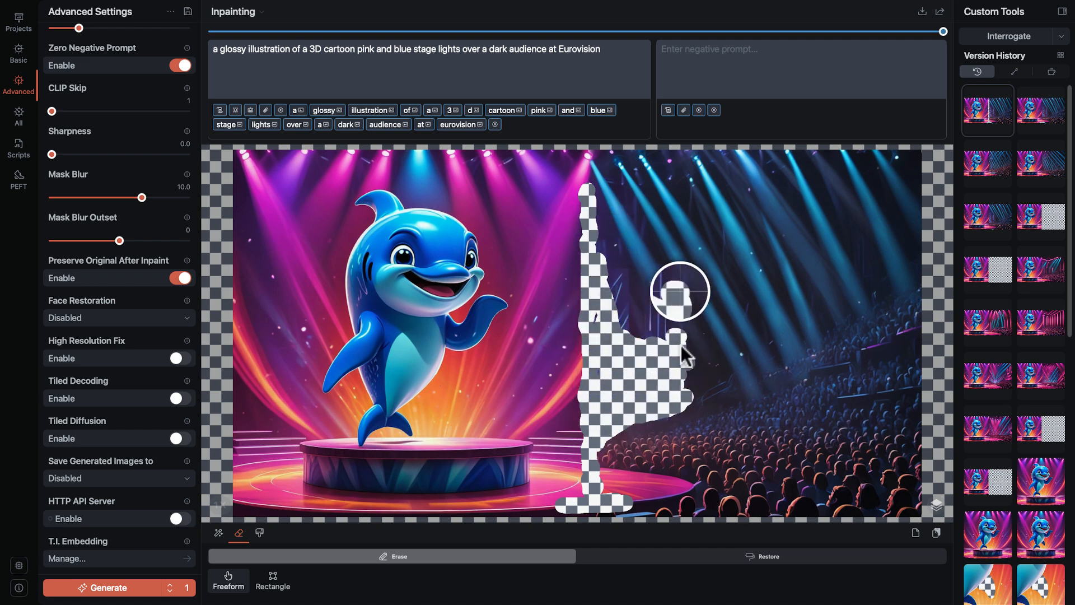
left_click_drag(679, 292, 600, 181)
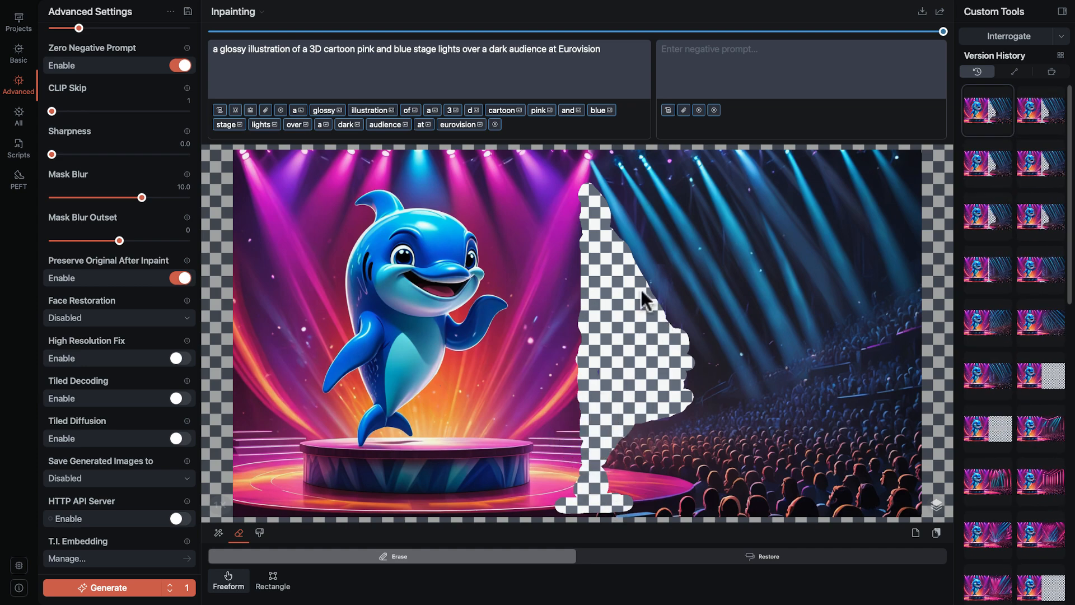
- Load the Fooocus Inpaint v2.6 (SDXL Base) LoRA at full weight from the Basic settings
left_click(19, 52)
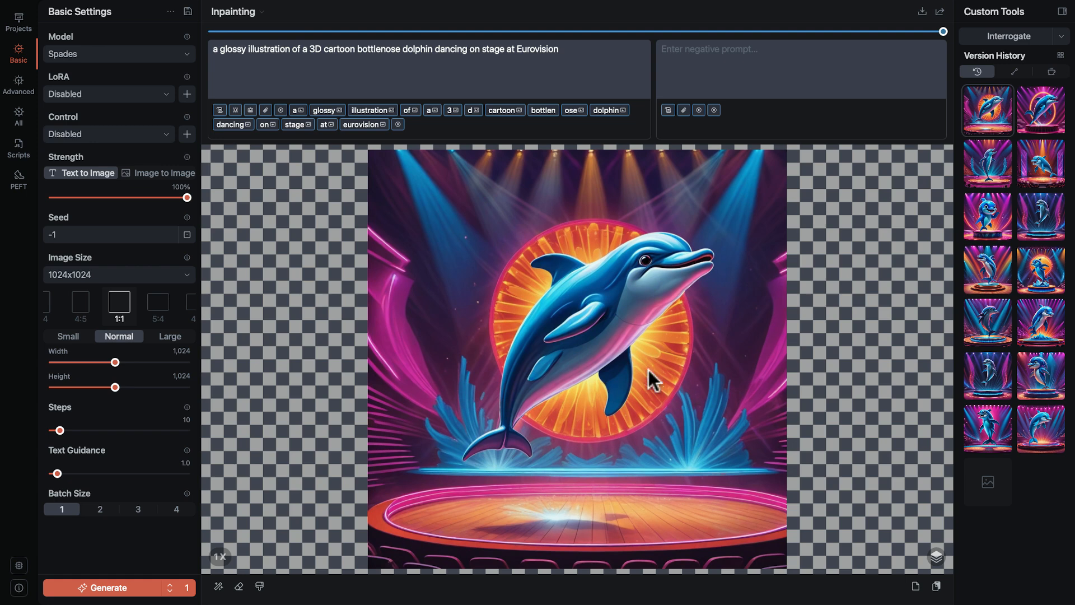
mouse_move(517, 390)
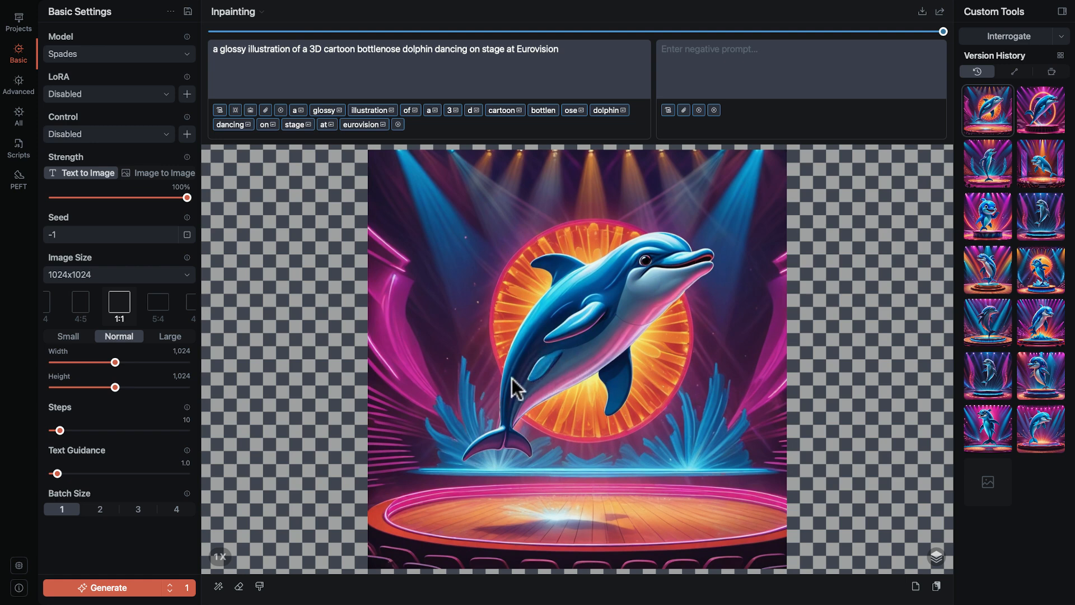
mouse_move(316, 275)
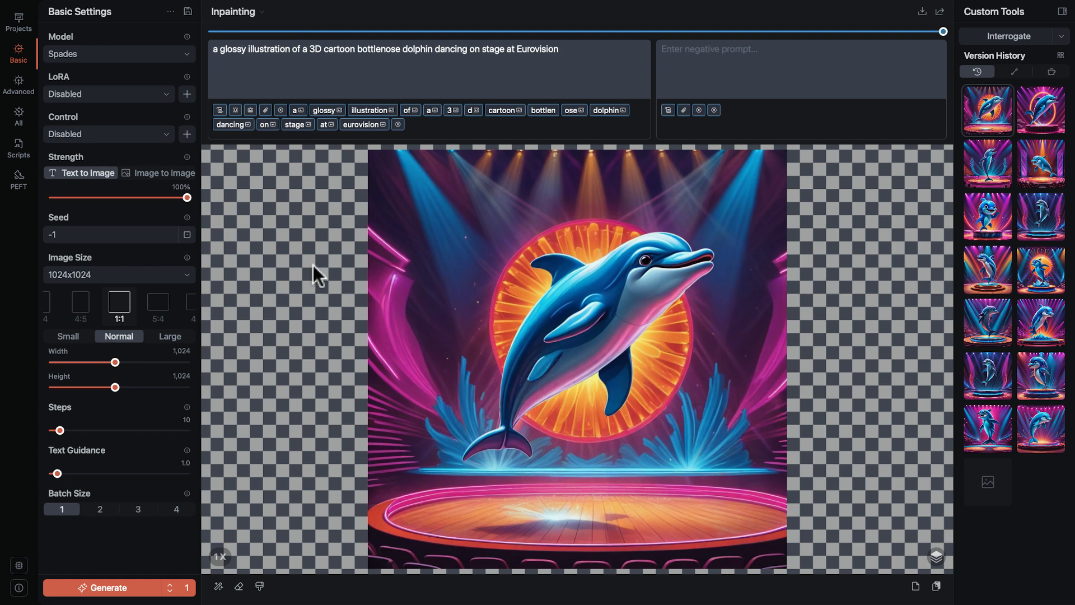
left_click(110, 94)
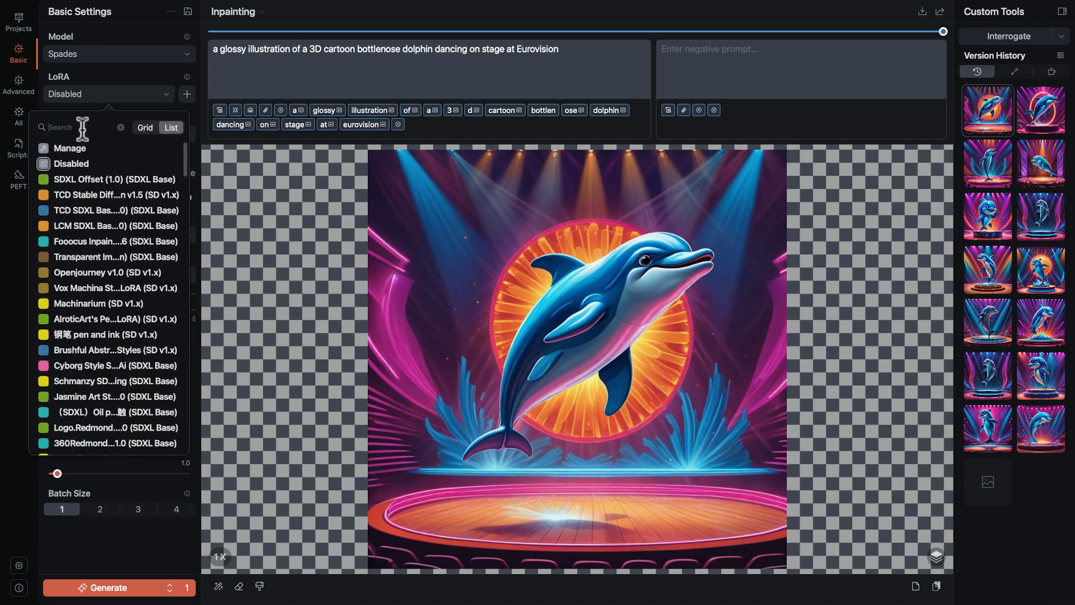
type("foo")
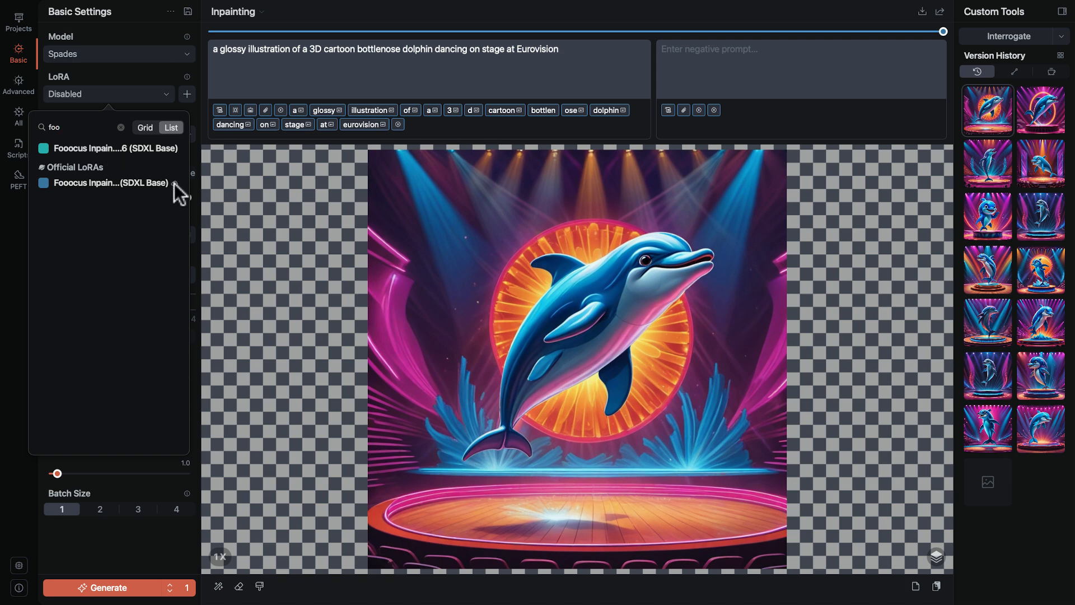
left_click(114, 182)
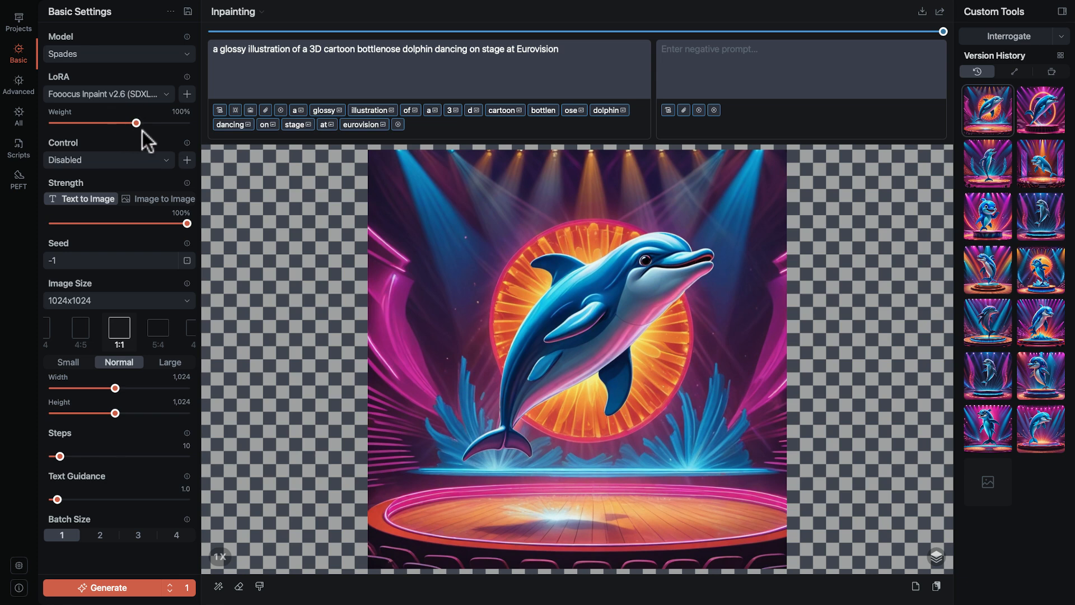
mouse_move(146, 147)
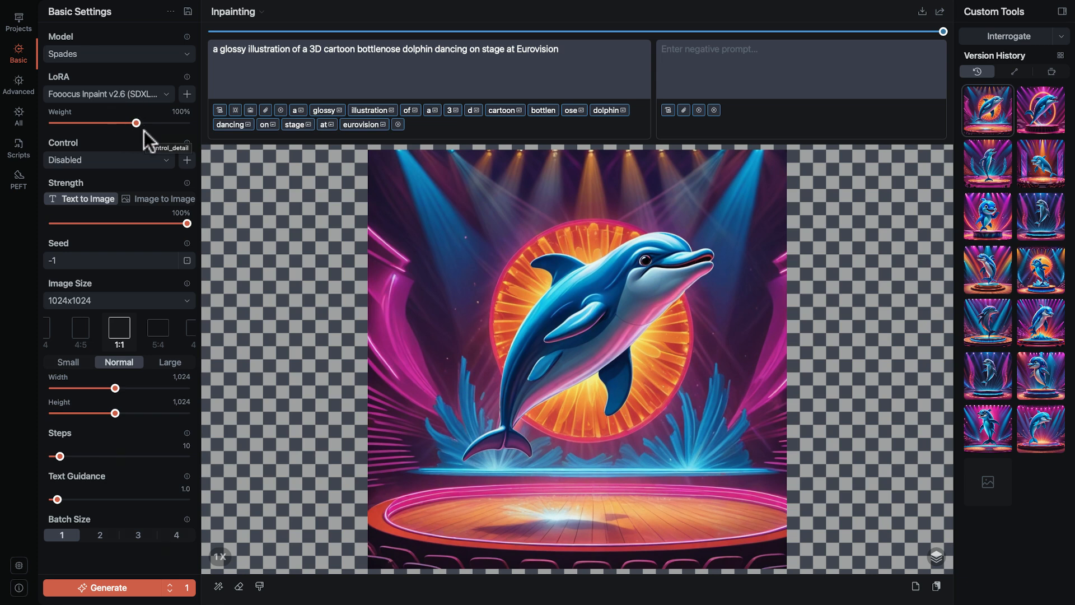
mouse_move(275, 489)
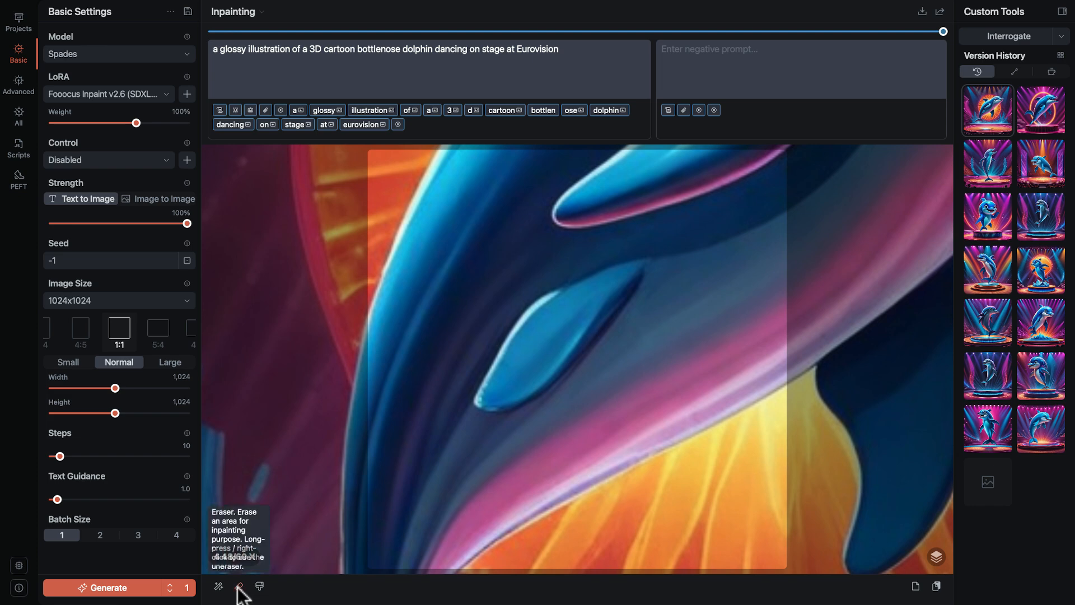
- Erase the leaping dolphin's extra side fin with the Freeform eraser and return the view to 1X
left_click(240, 586)
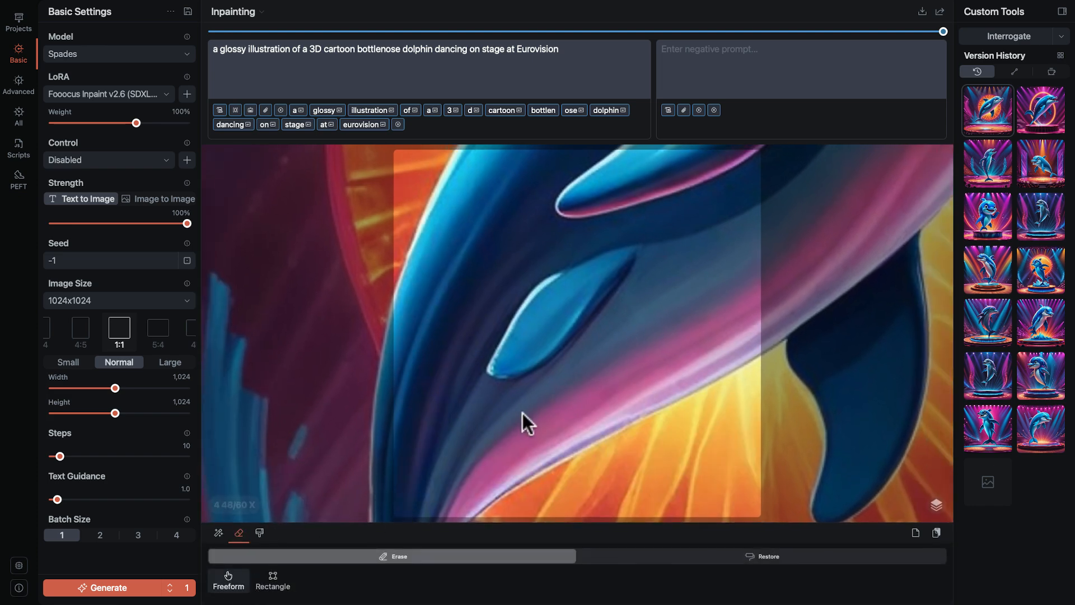
mouse_move(647, 271)
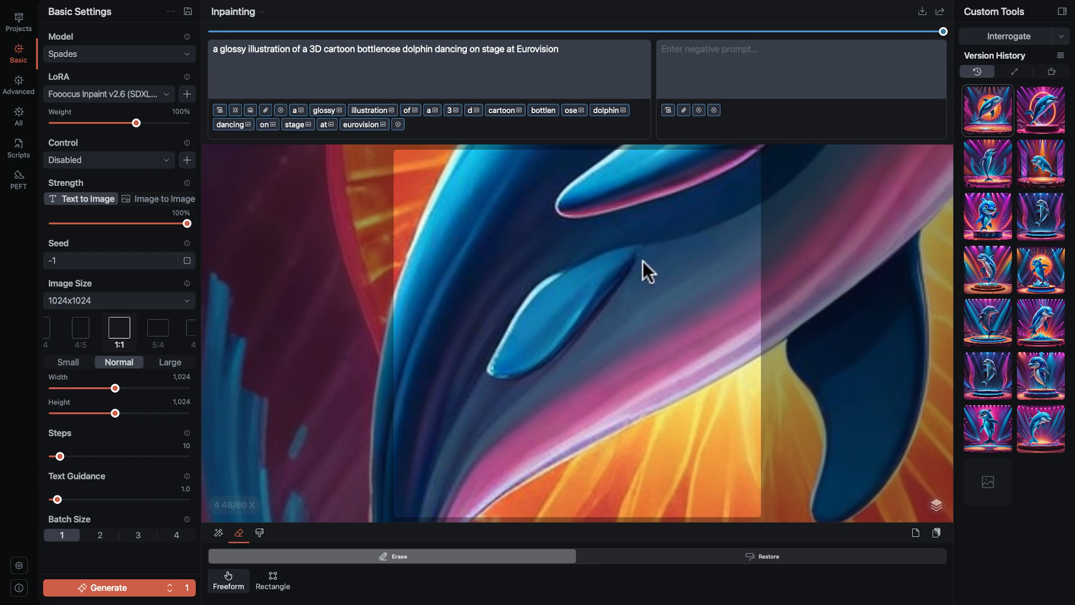
left_click_drag(649, 271, 497, 381)
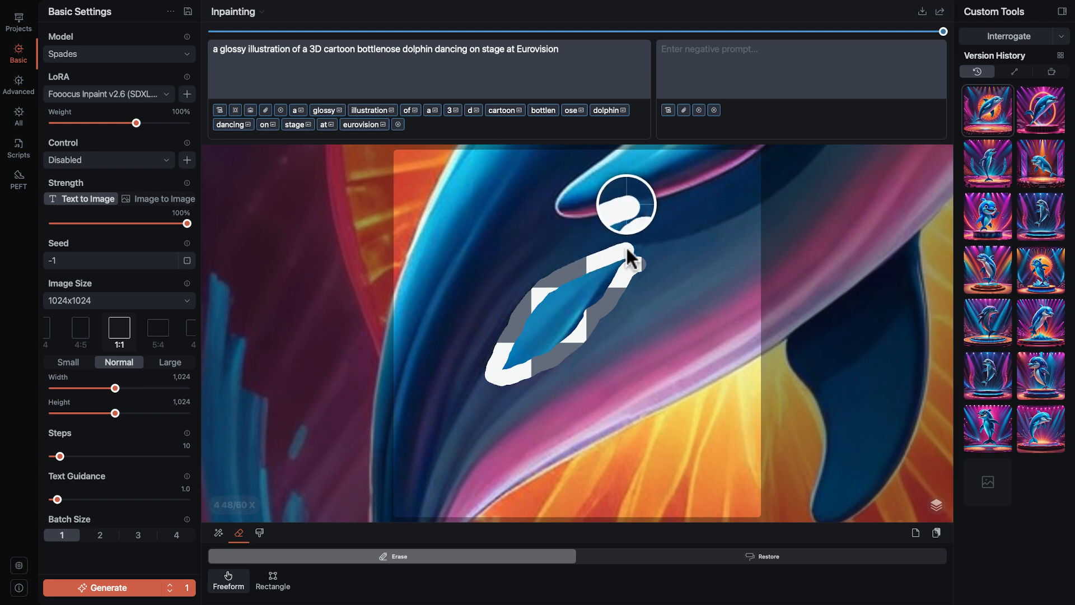
left_click_drag(628, 258, 508, 374)
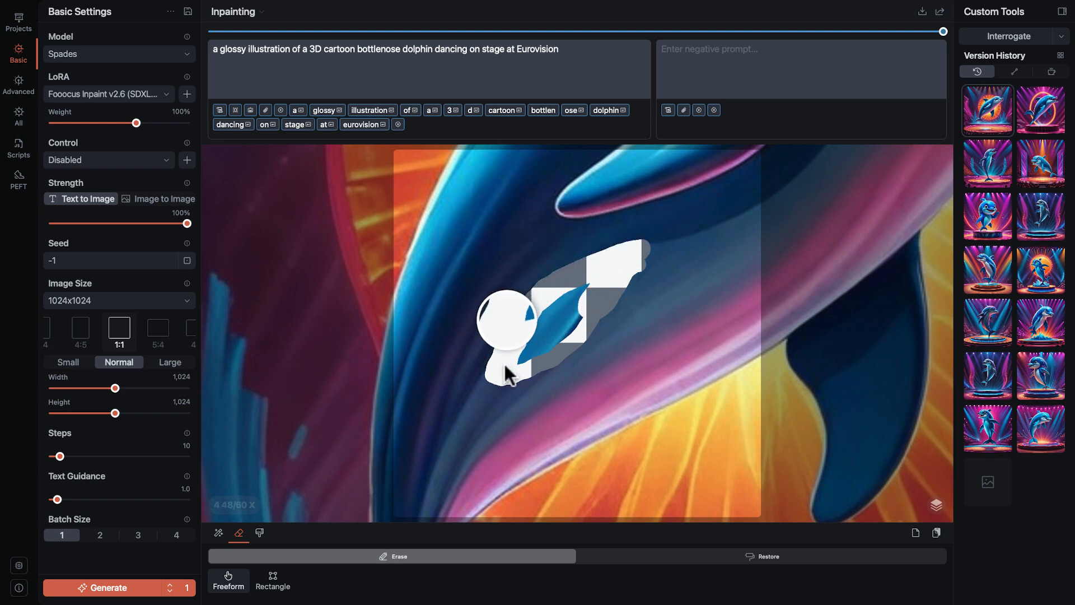
left_click_drag(511, 374, 620, 285)
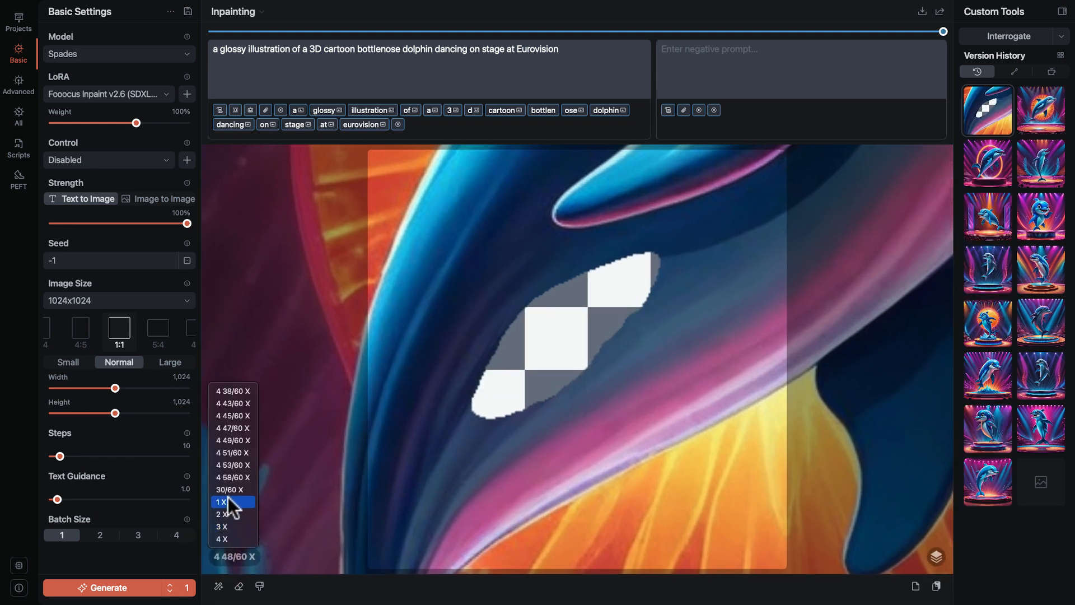
left_click(221, 502)
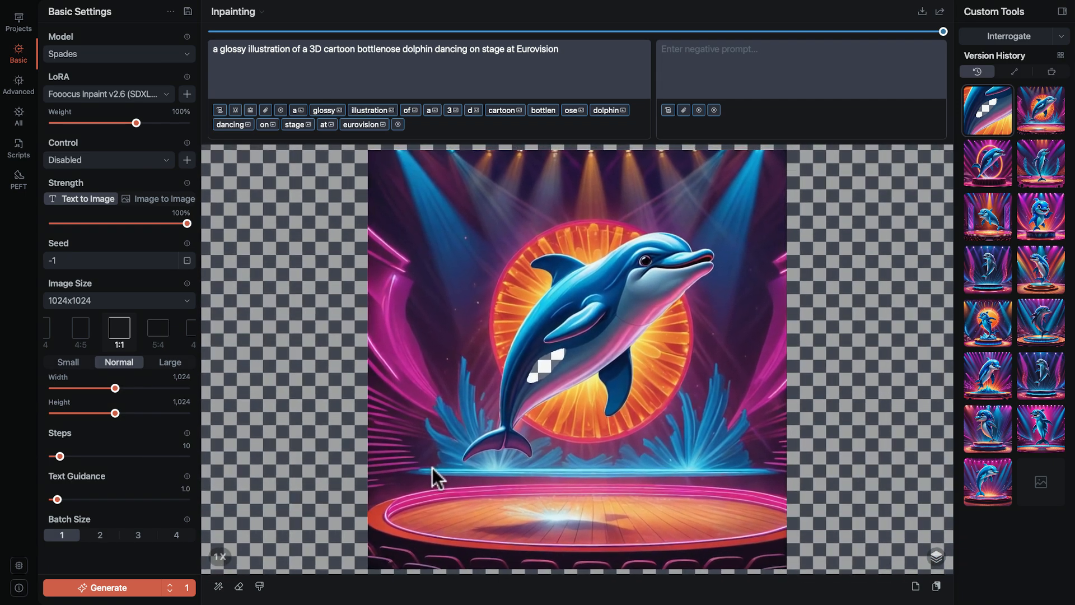
mouse_move(408, 356)
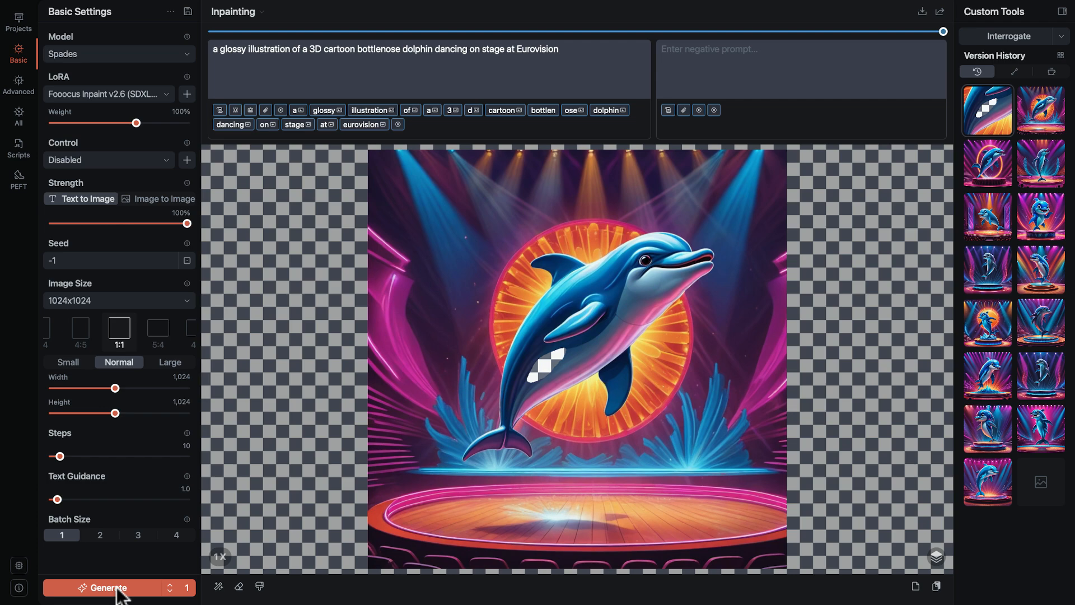
mouse_move(172, 594)
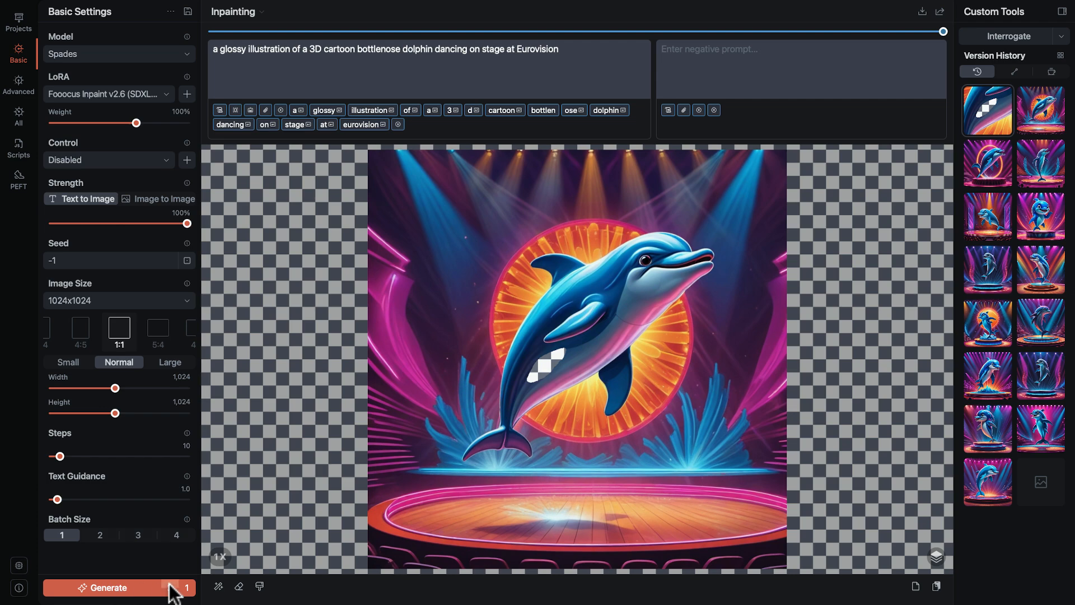
- Generate to inpaint the transparent hole on the dolphin's flank
left_click(106, 588)
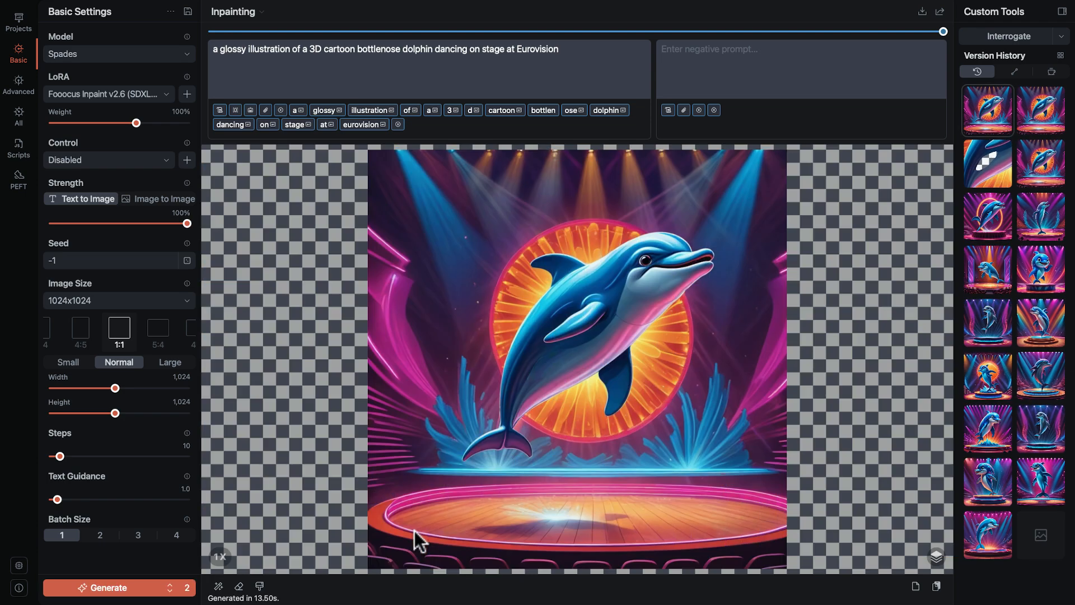
mouse_move(569, 377)
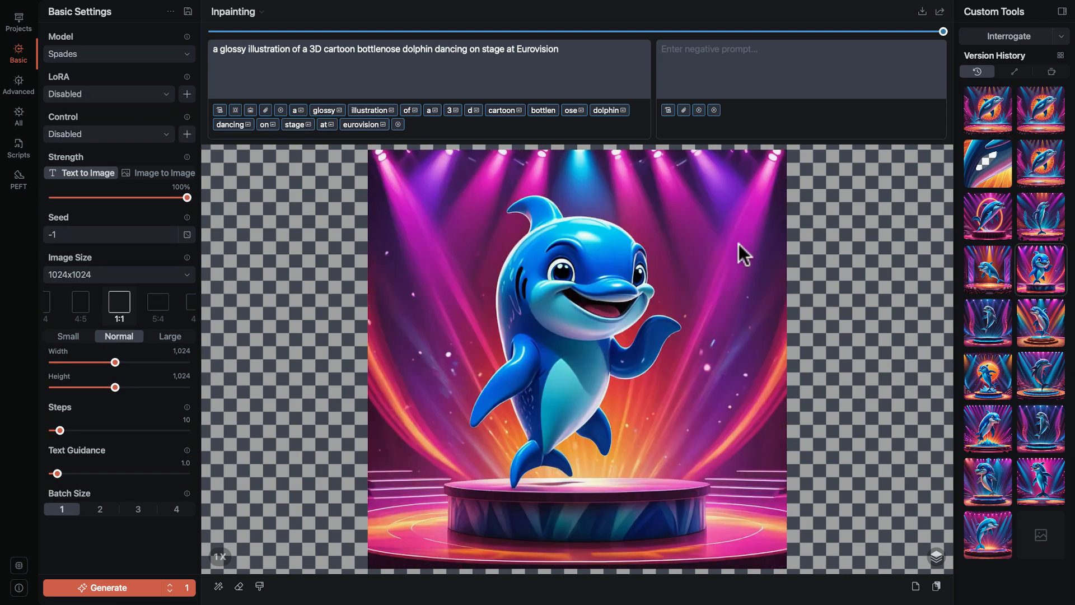
mouse_move(614, 408)
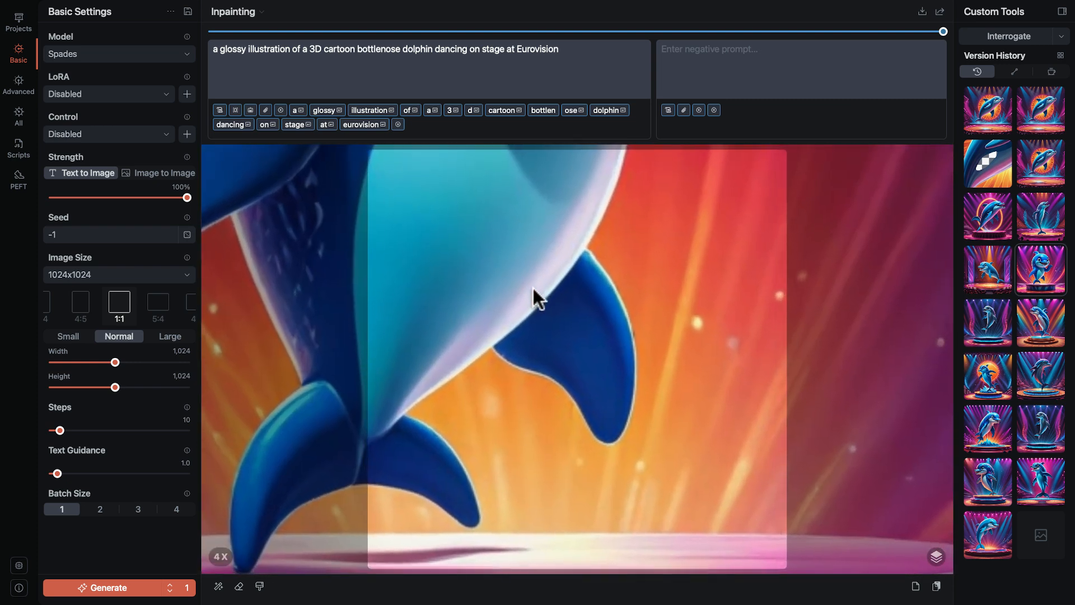
left_click(18, 84)
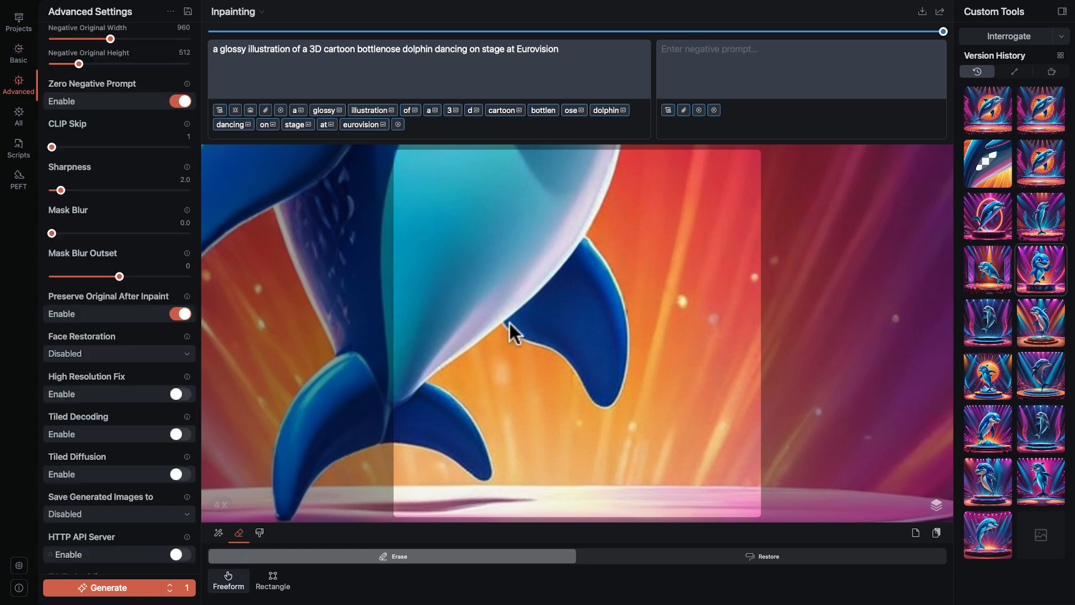
mouse_move(602, 266)
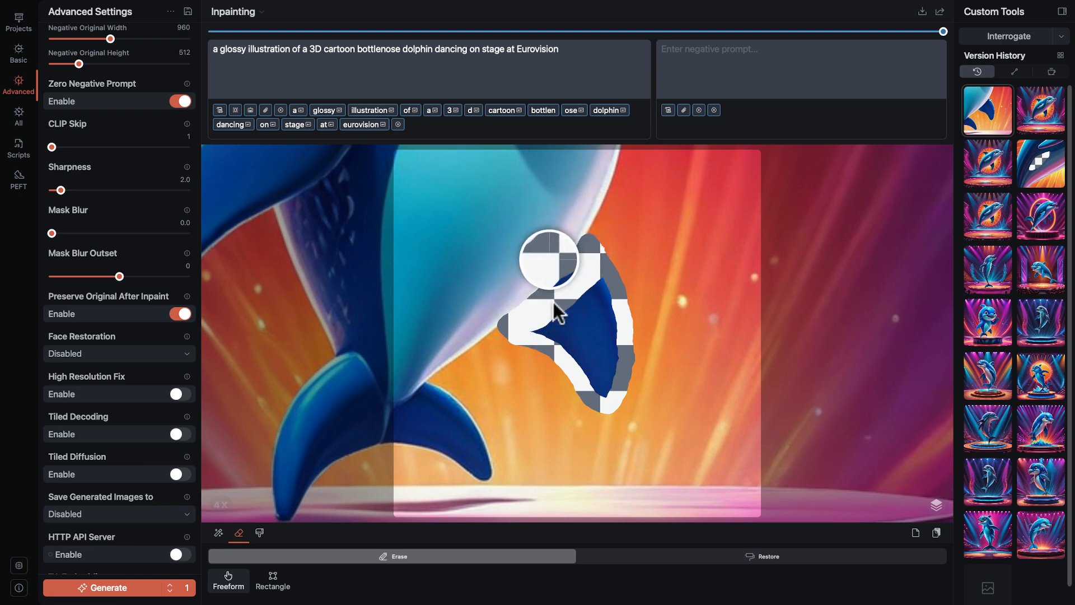
left_click_drag(556, 309, 617, 356)
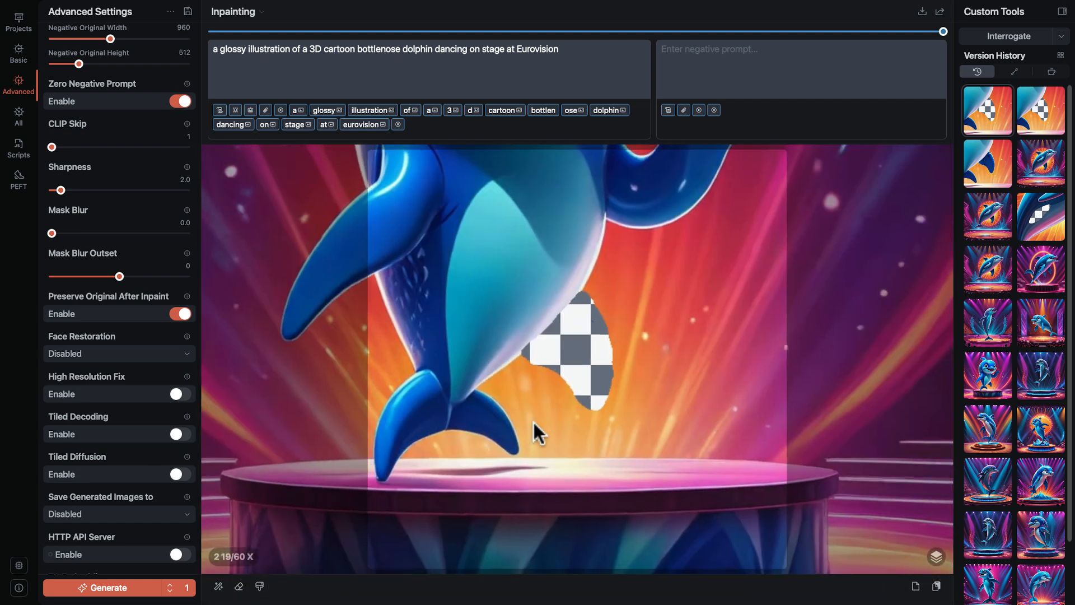
left_click(233, 557)
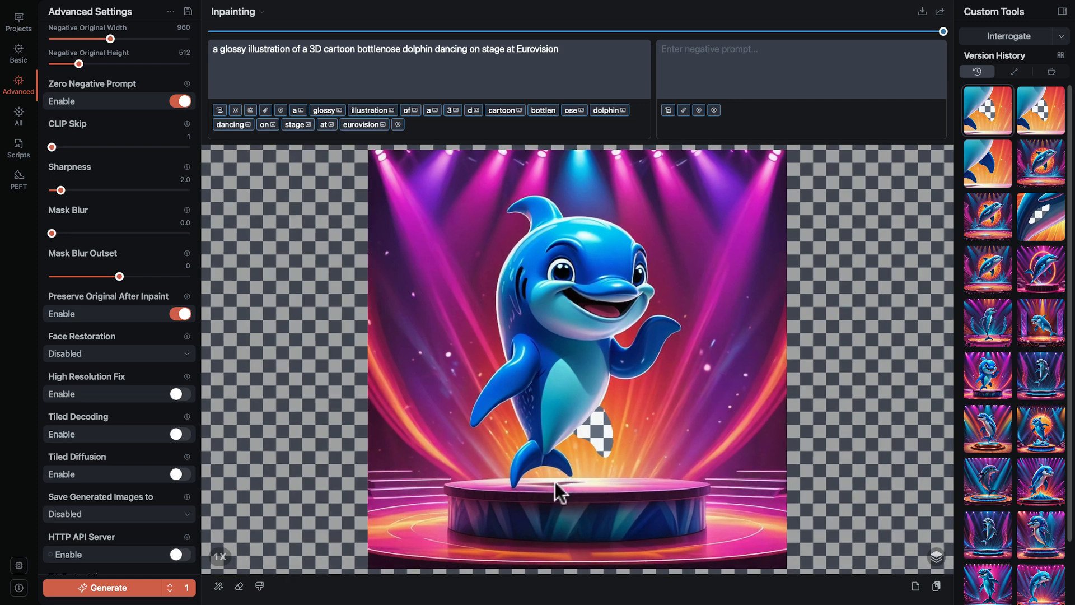
mouse_move(353, 356)
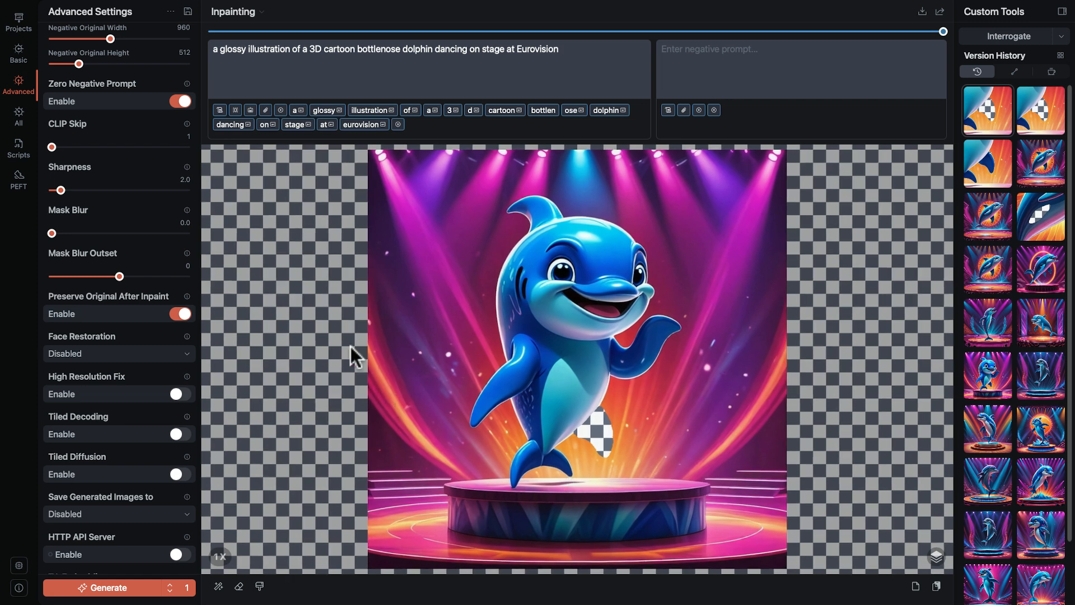
- Enable the Fooocus Inpaint v2.6 LoRA at full weight in Basic settings
left_click(18, 53)
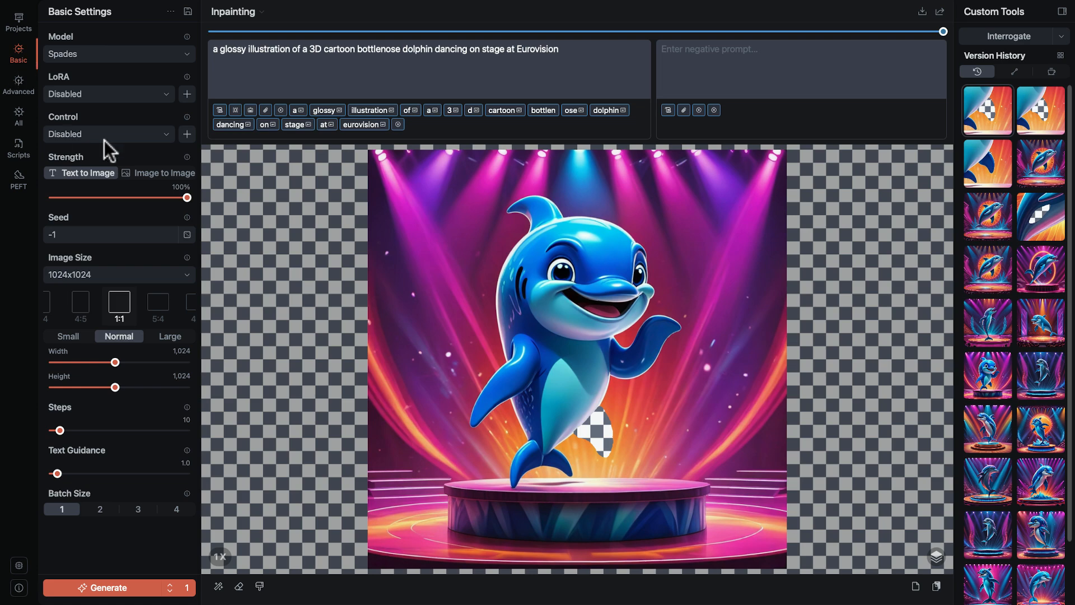
left_click(109, 94)
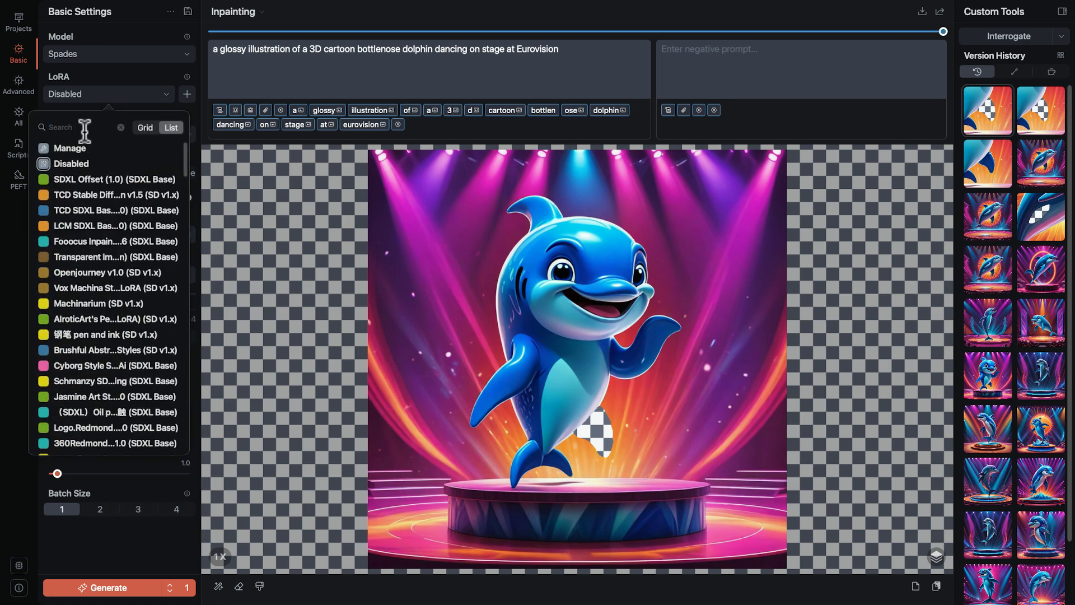
type("foo")
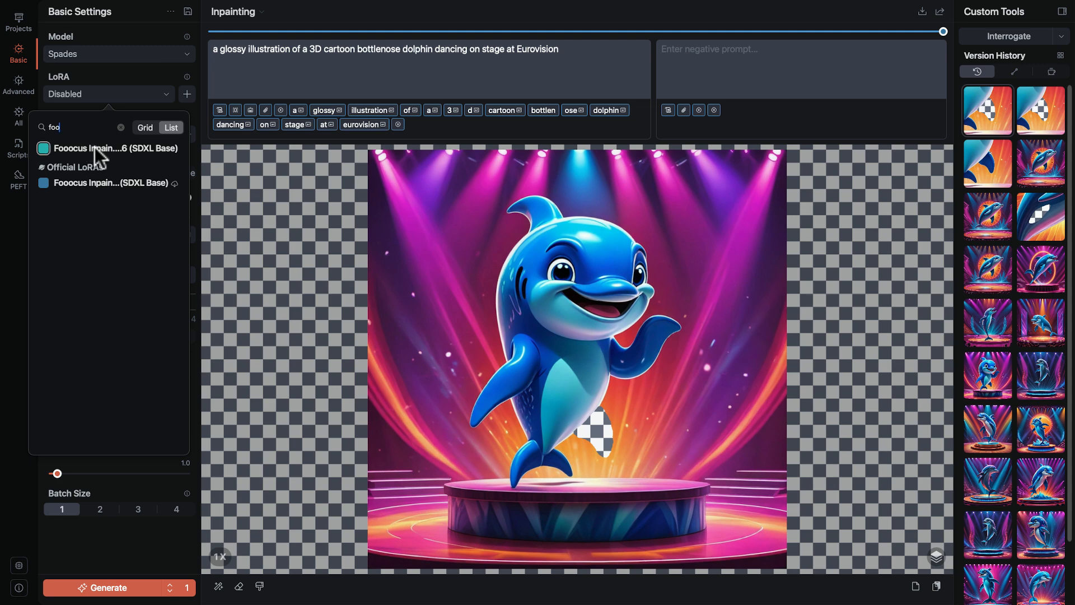
left_click(114, 148)
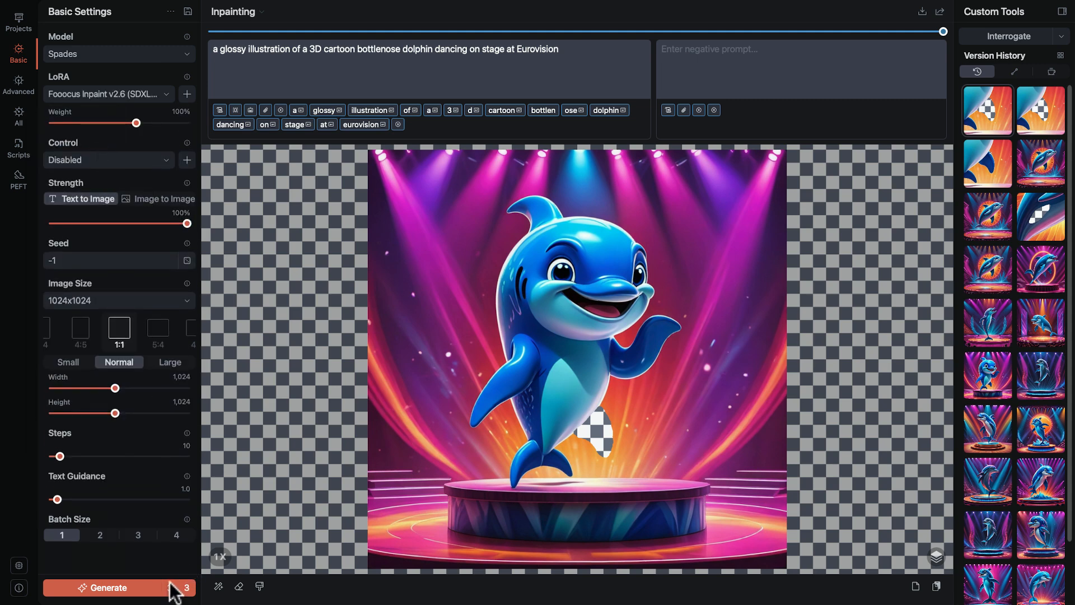
- Queue an extra image and generate more square dolphin variations into the history
left_click(107, 592)
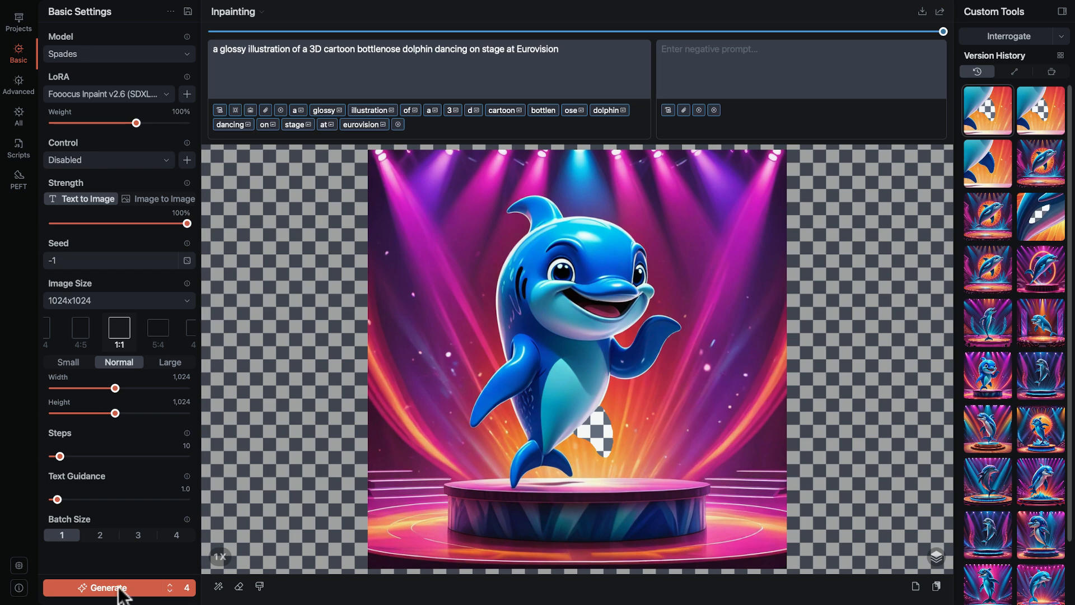
left_click(107, 588)
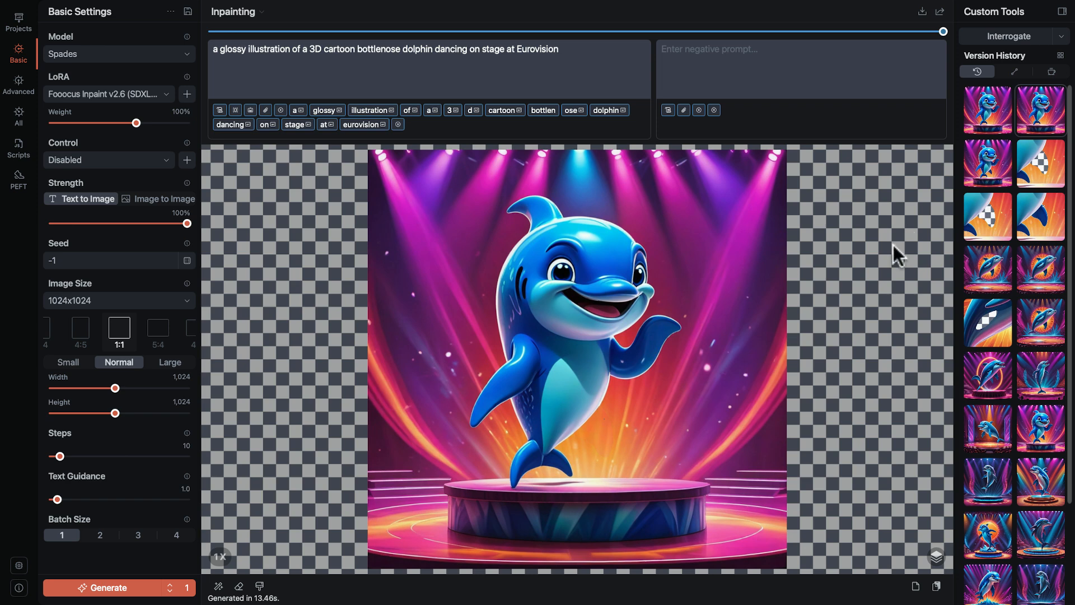
mouse_move(620, 442)
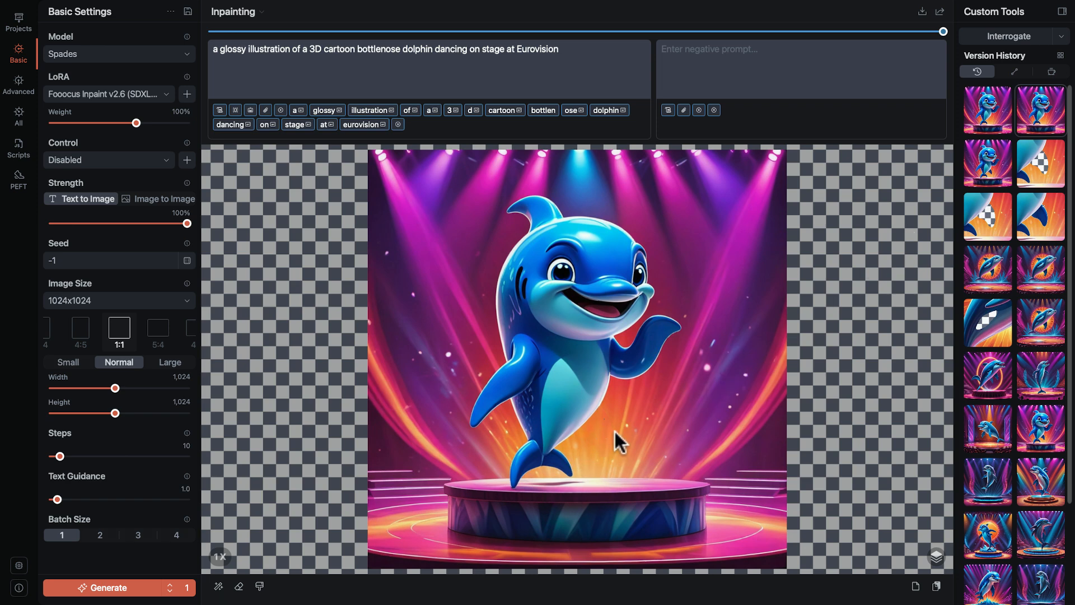
mouse_move(965, 152)
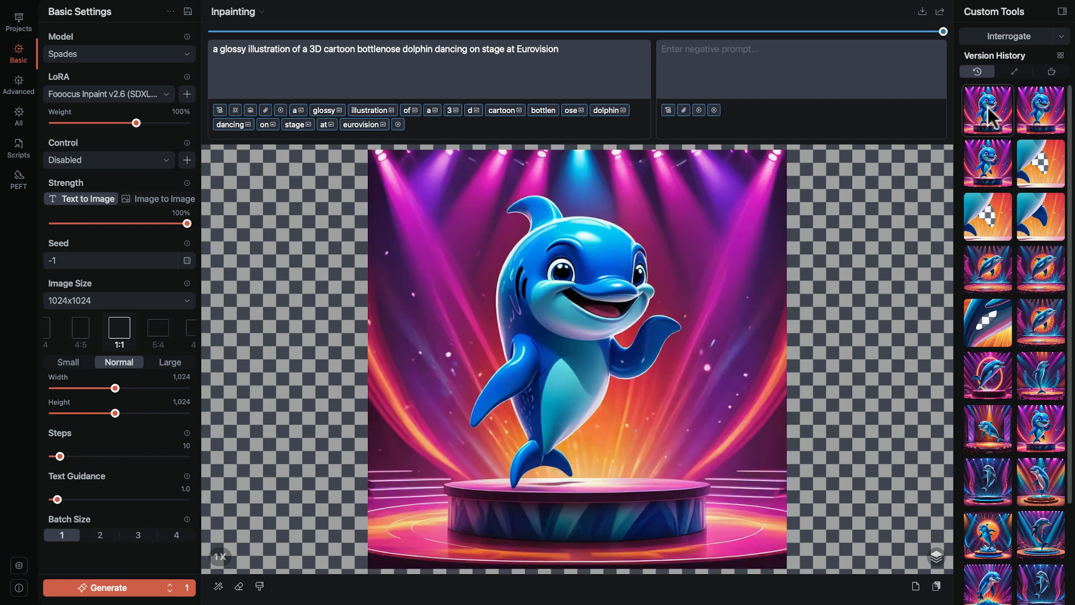
mouse_move(790, 275)
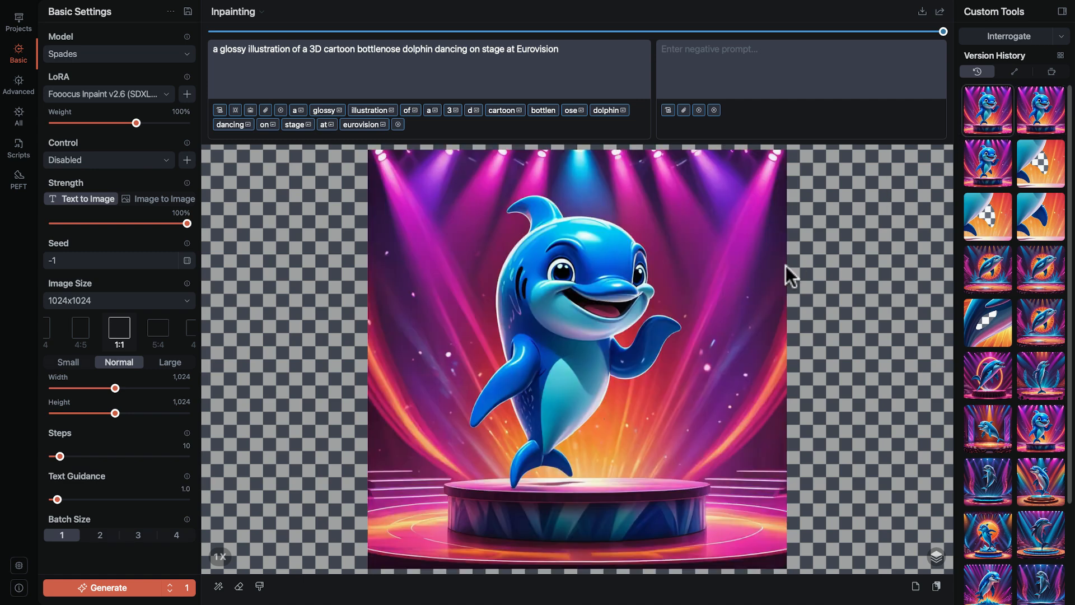
mouse_move(579, 423)
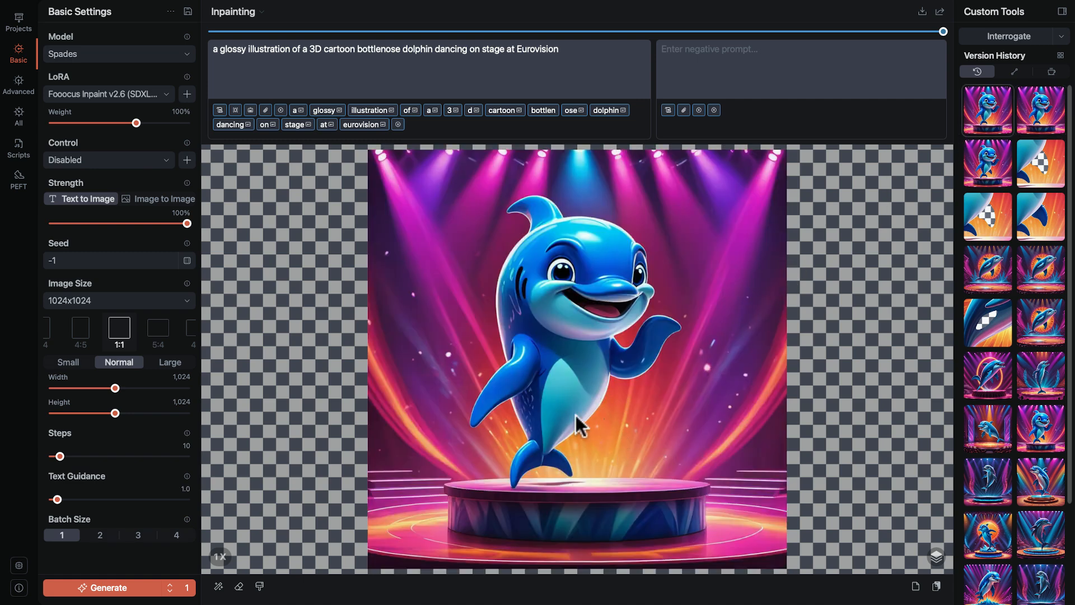
mouse_move(640, 420)
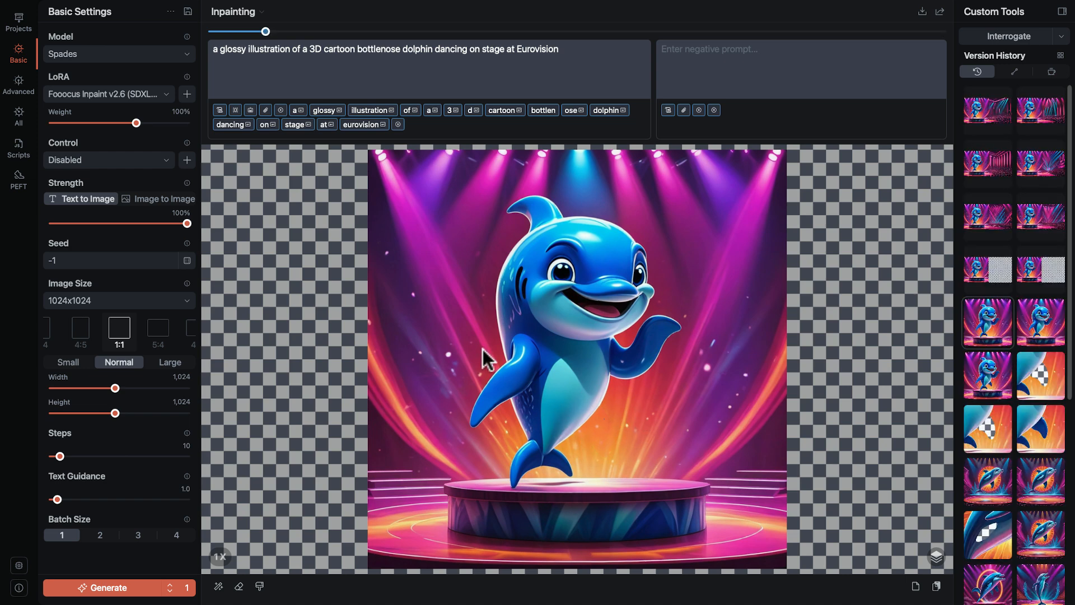
mouse_move(423, 374)
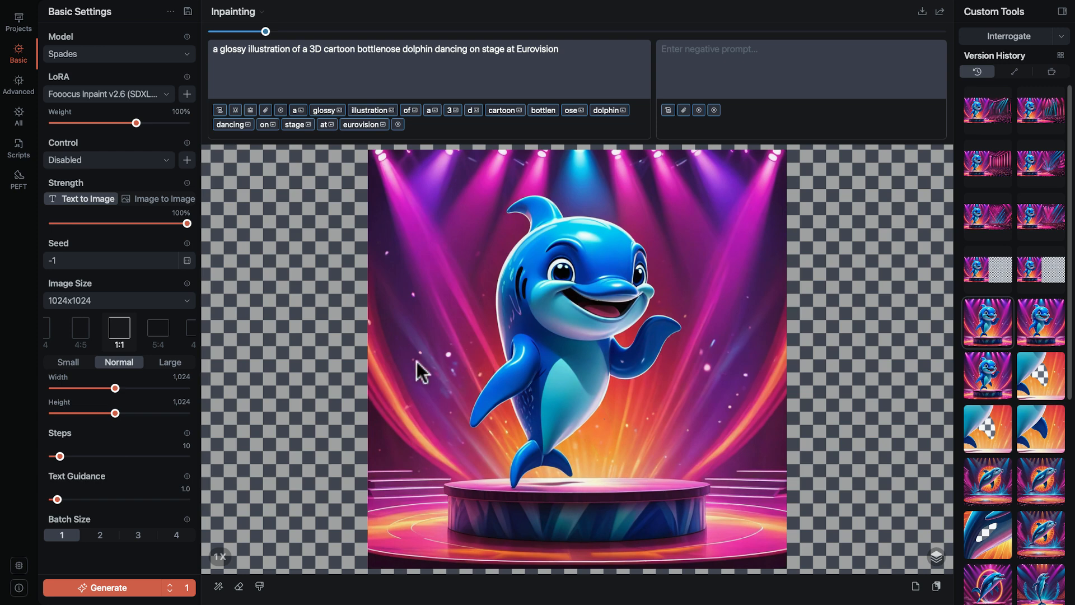
mouse_move(115, 389)
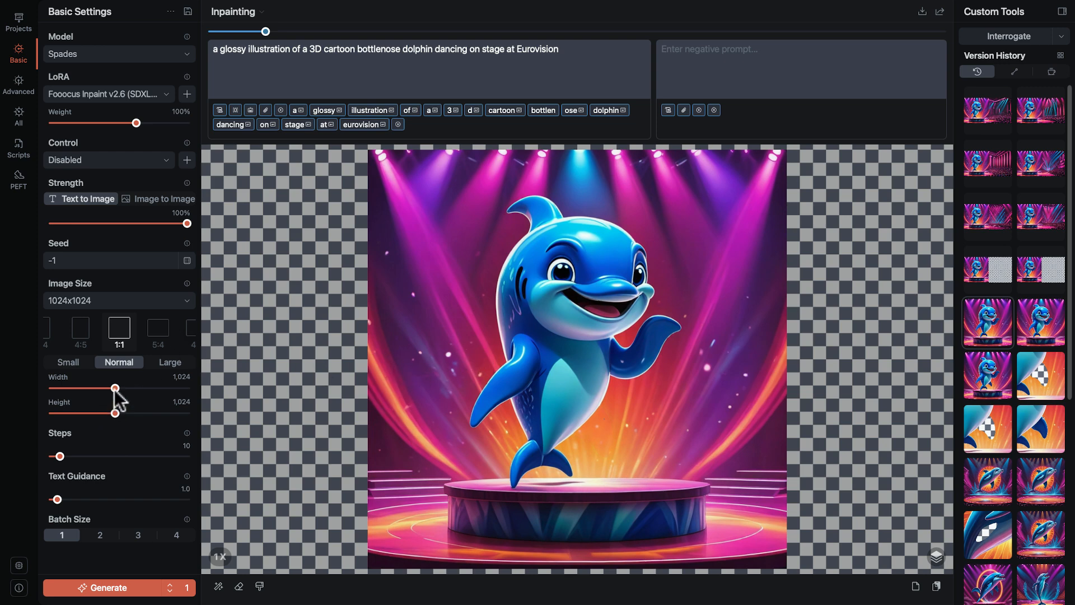
- Set the canvas width to 1920 and switch to the Eraser in Rectangle mode for the right-edge strip
left_click_drag(114, 387, 165, 387)
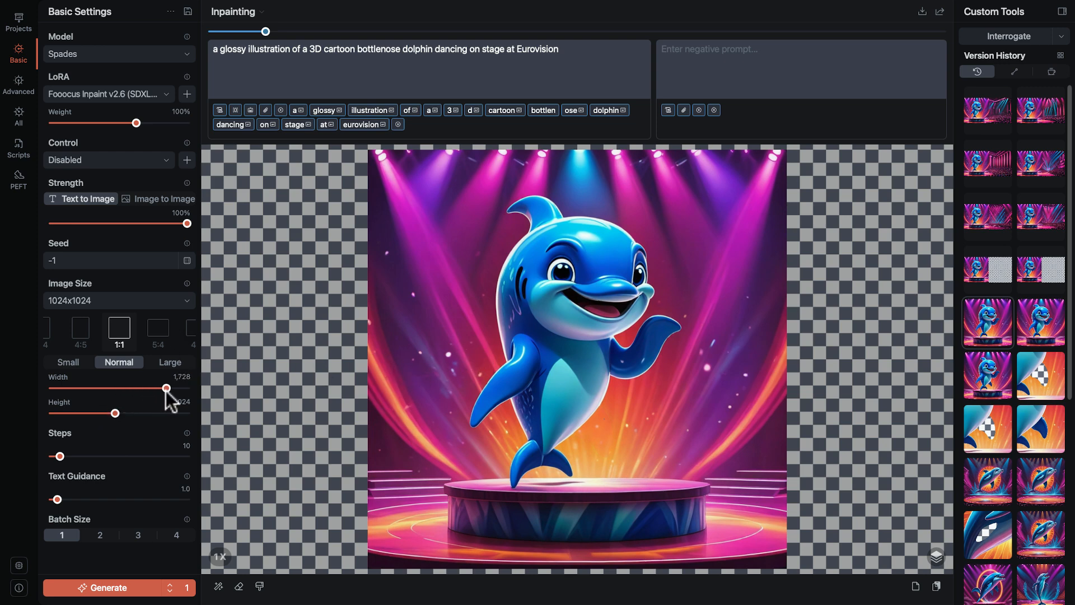
left_click_drag(167, 387, 178, 387)
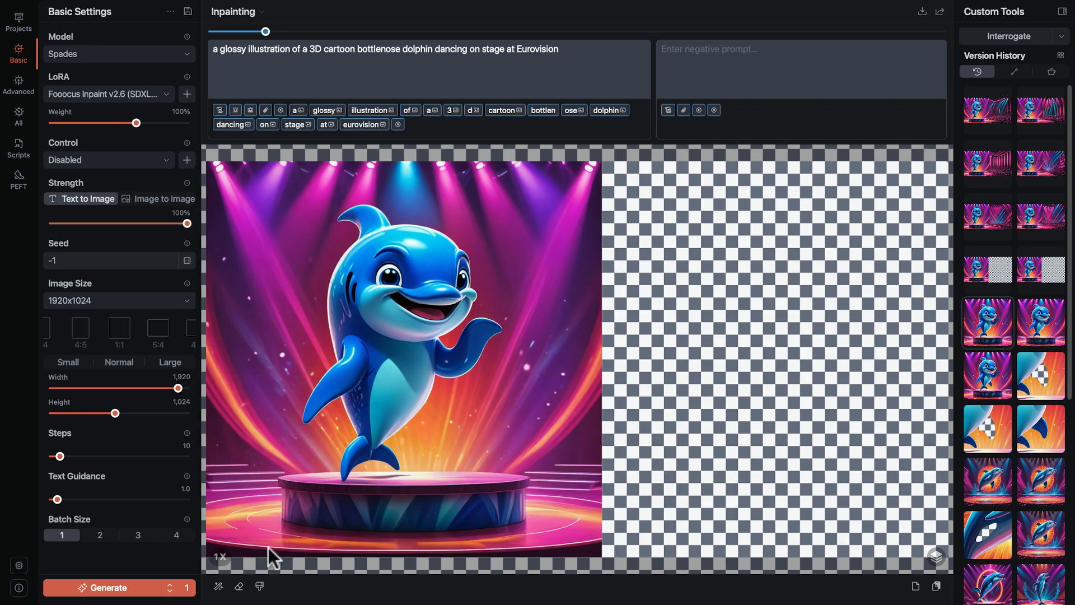
mouse_move(240, 585)
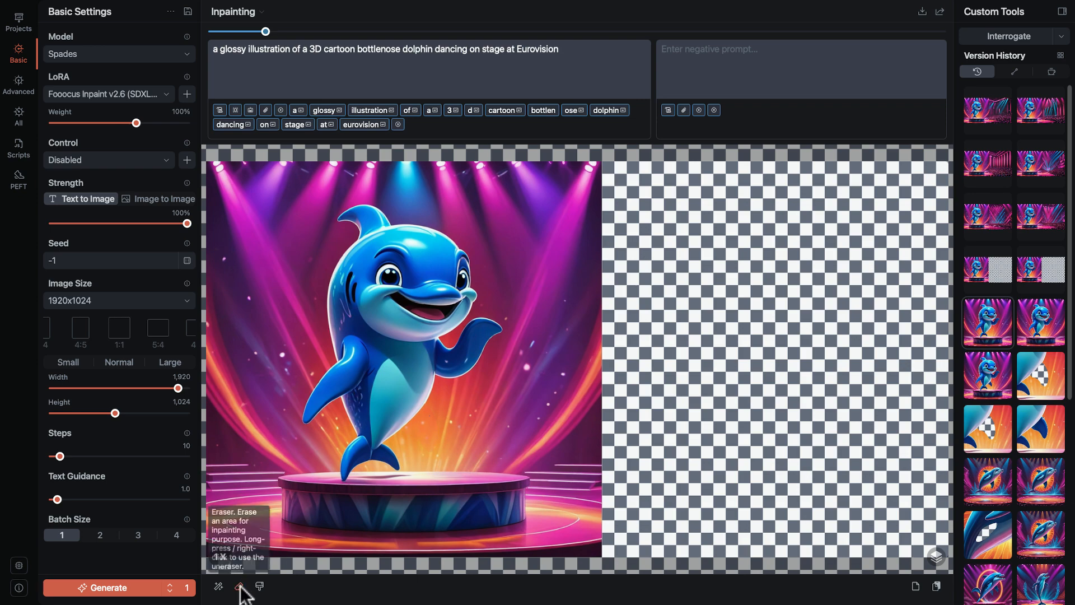
left_click(239, 586)
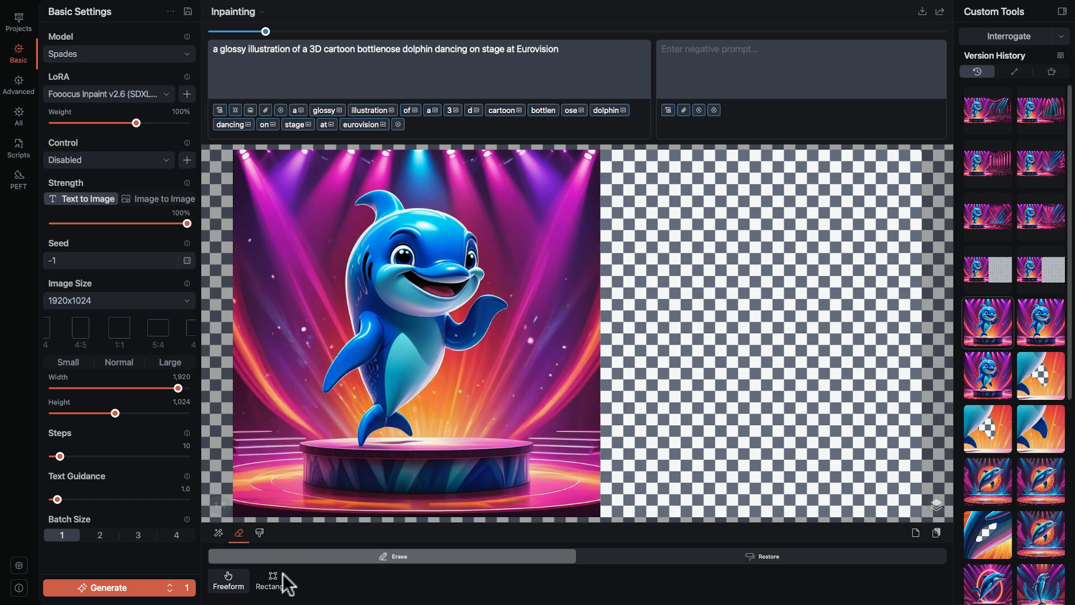
left_click(272, 581)
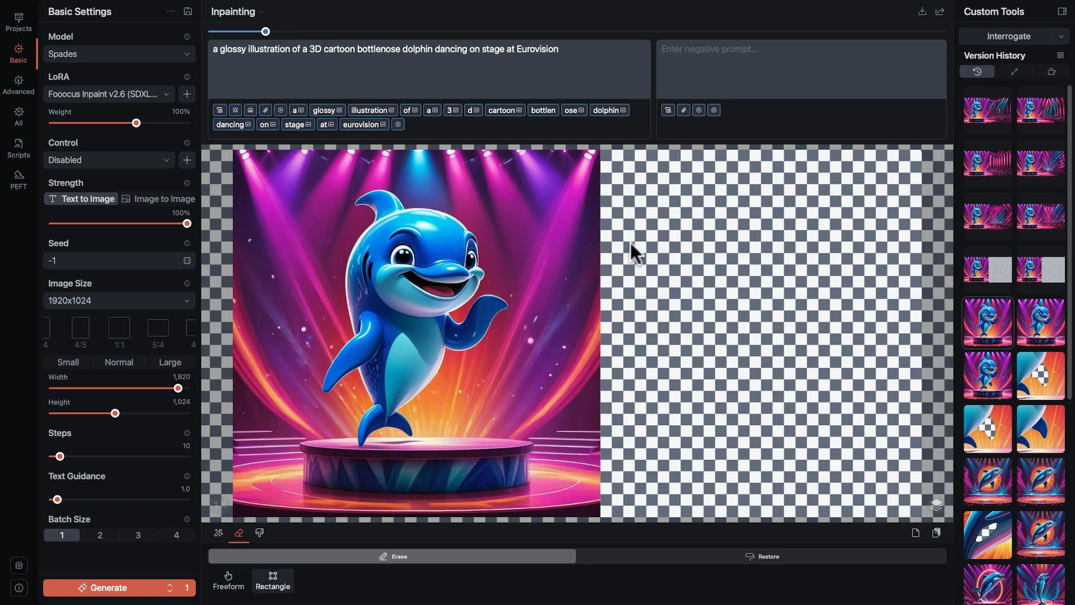
mouse_move(607, 170)
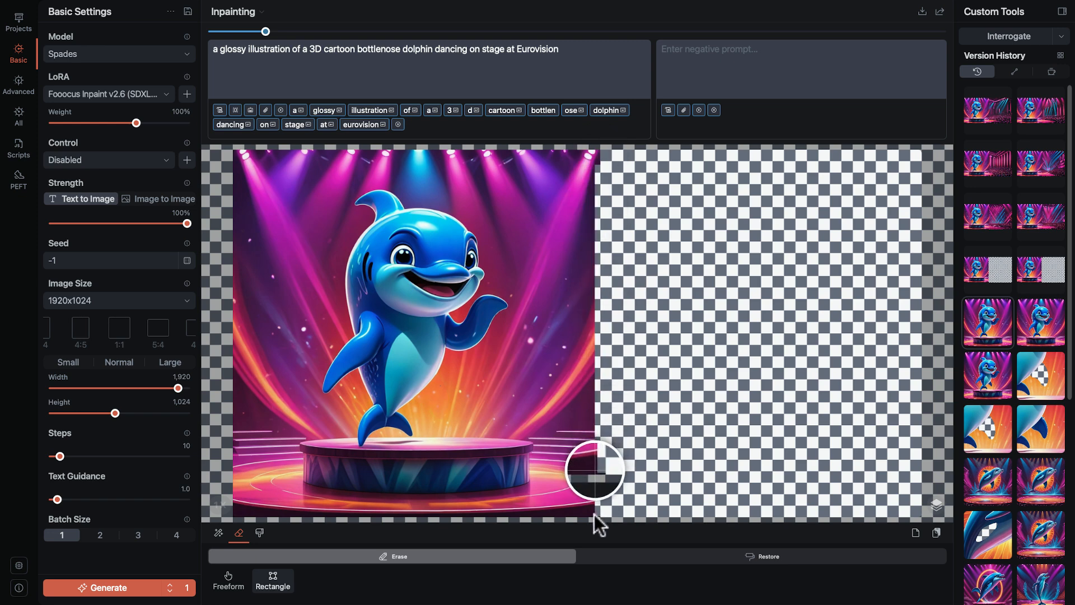
mouse_move(591, 472)
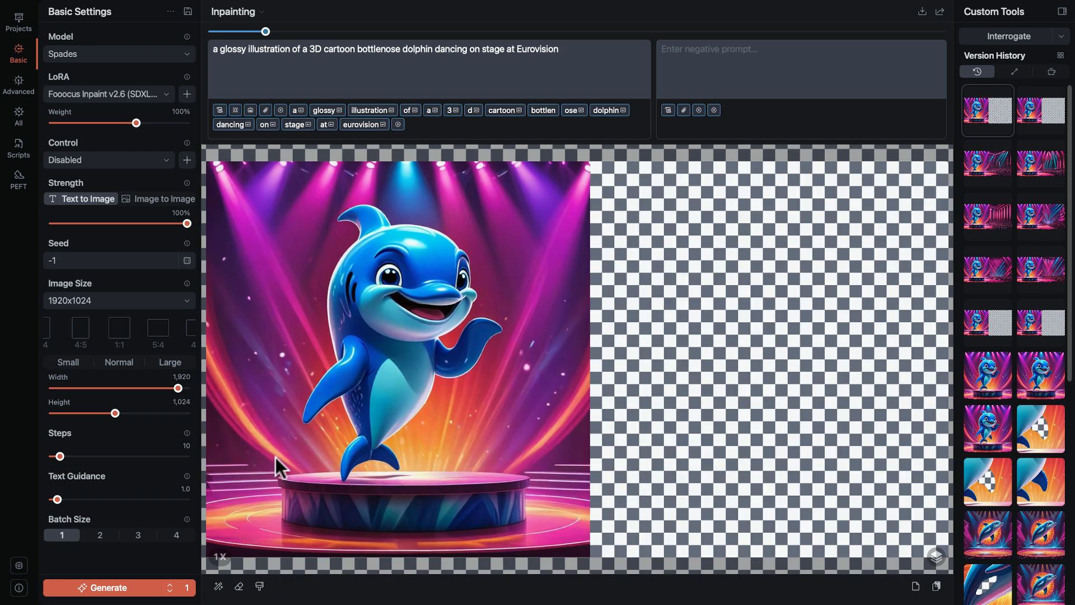
mouse_move(472, 562)
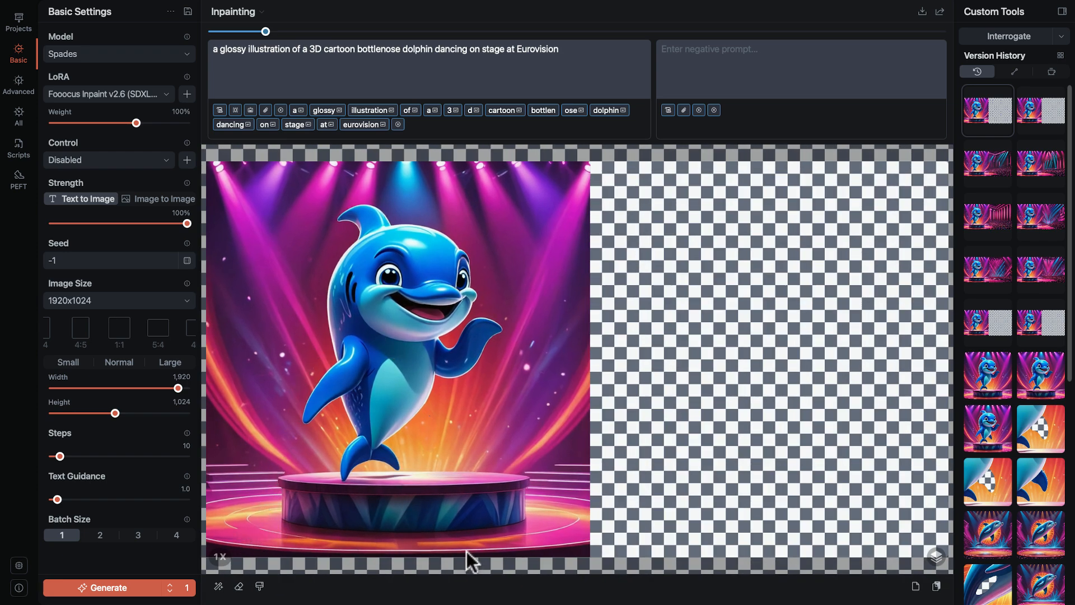
mouse_move(351, 423)
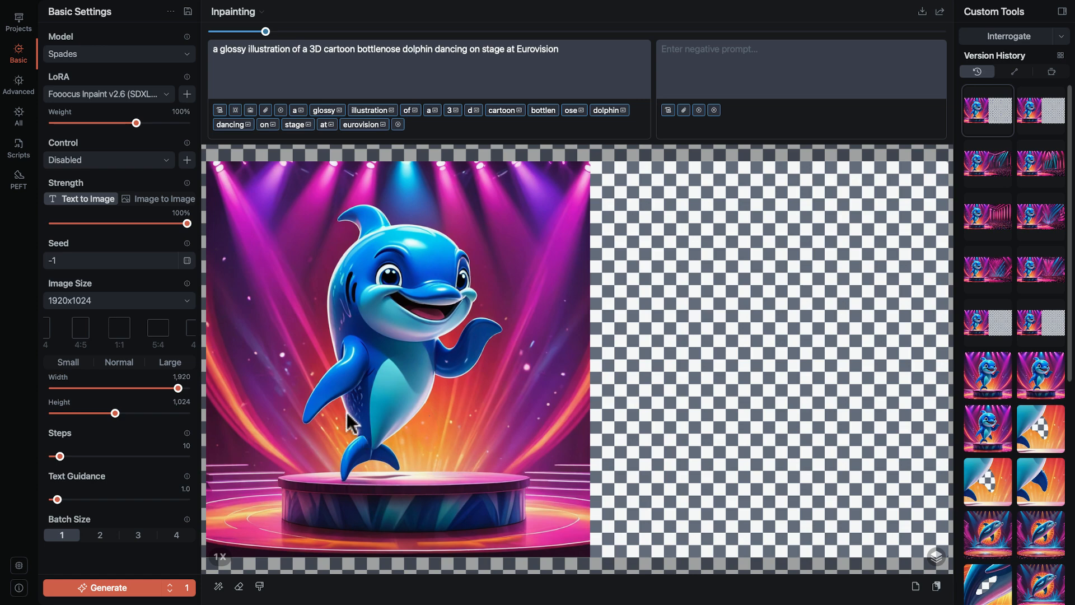
- Turn off the Fooocus Inpaint LoRA and raise Mask Blur to 10.0 in the advanced settings
left_click(110, 94)
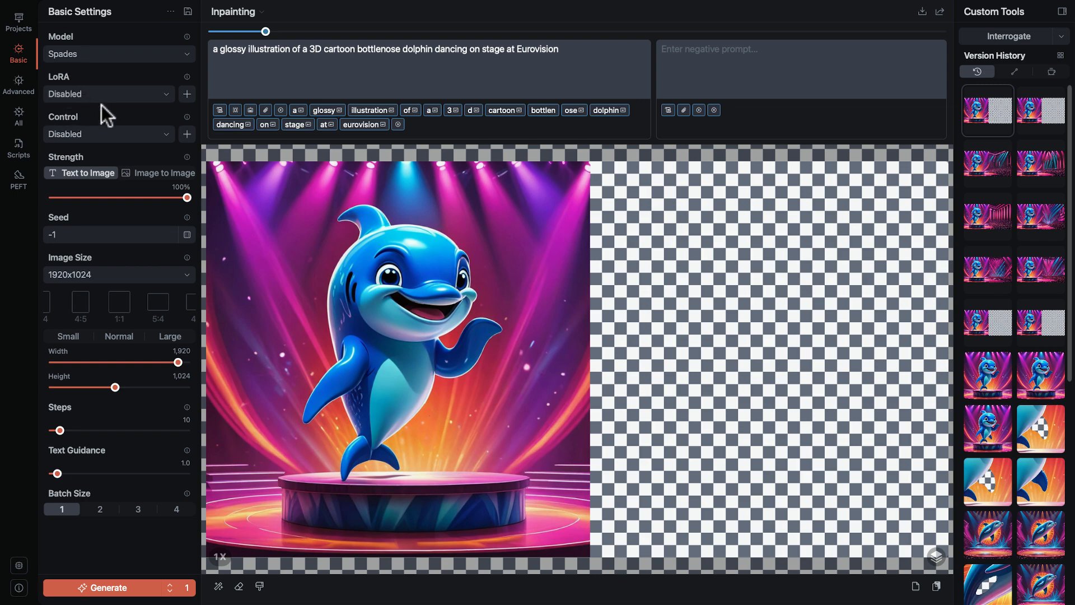
left_click(18, 84)
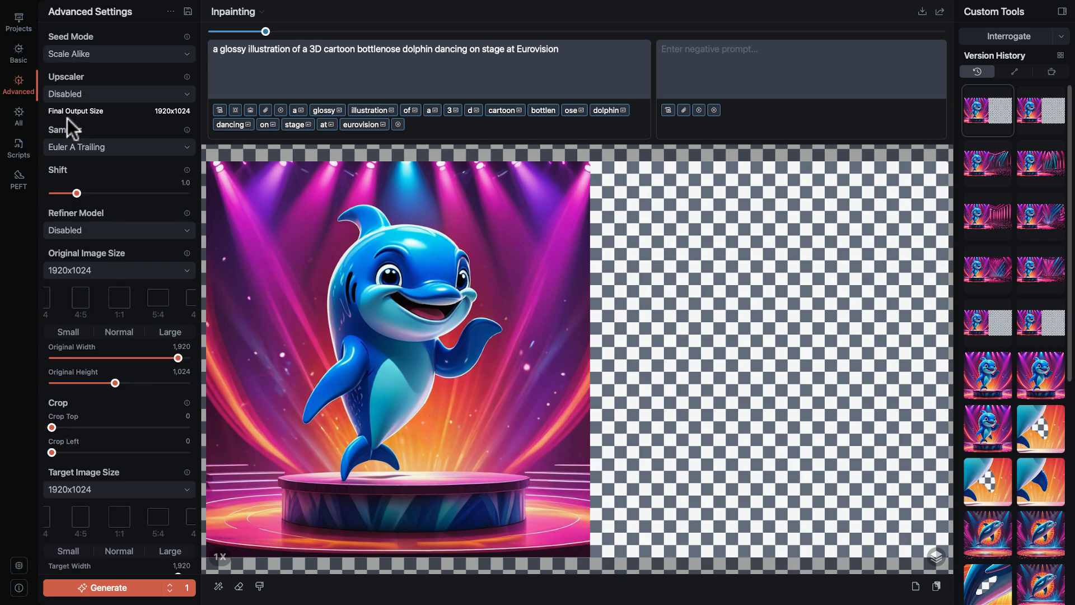
scroll("down", 3)
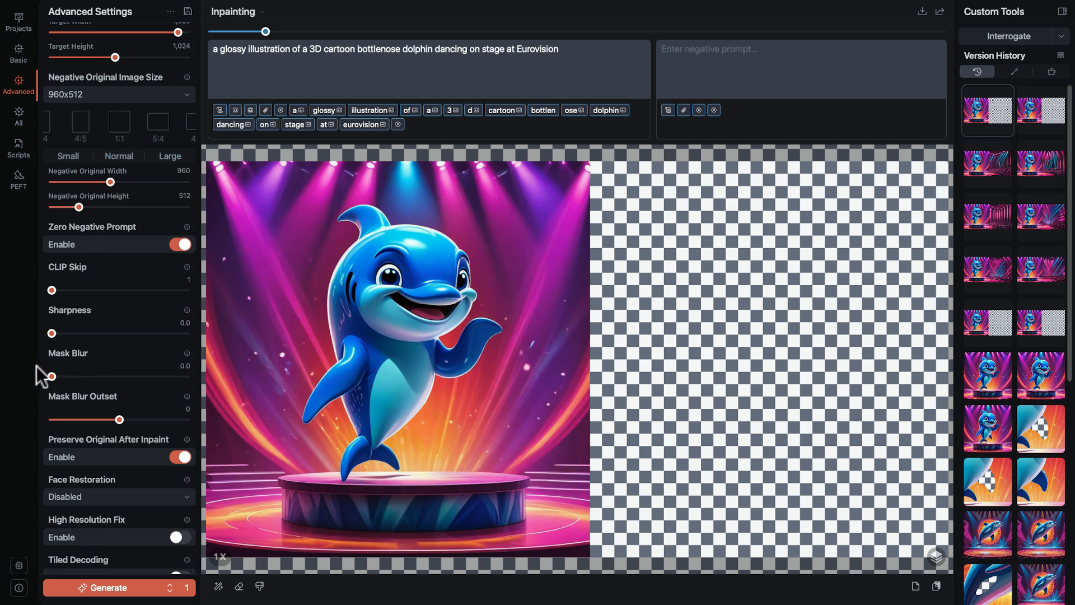
left_click_drag(50, 377, 55, 376)
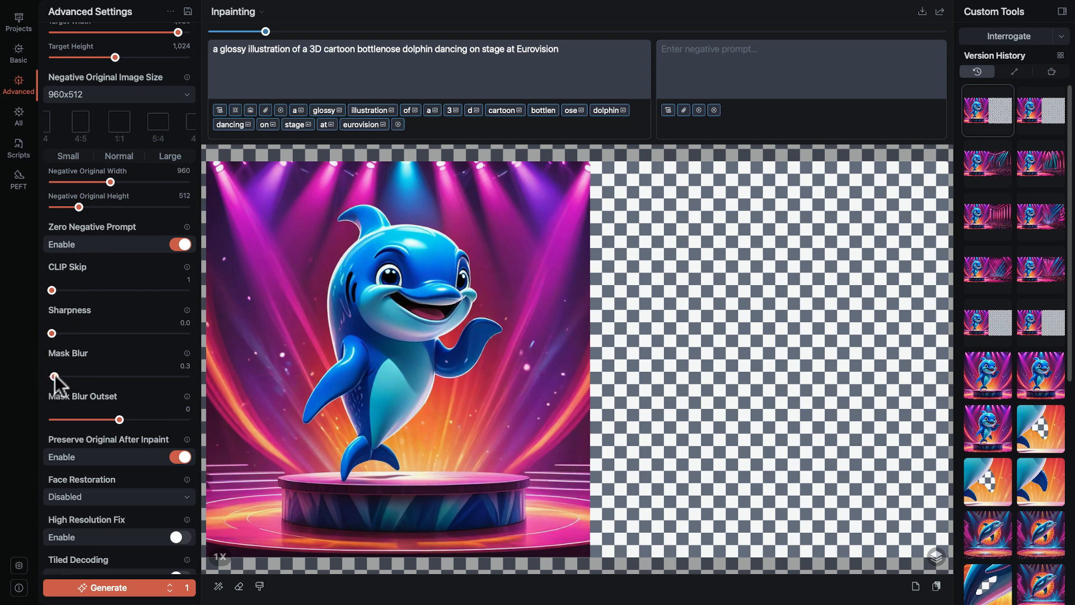
left_click_drag(54, 376, 102, 376)
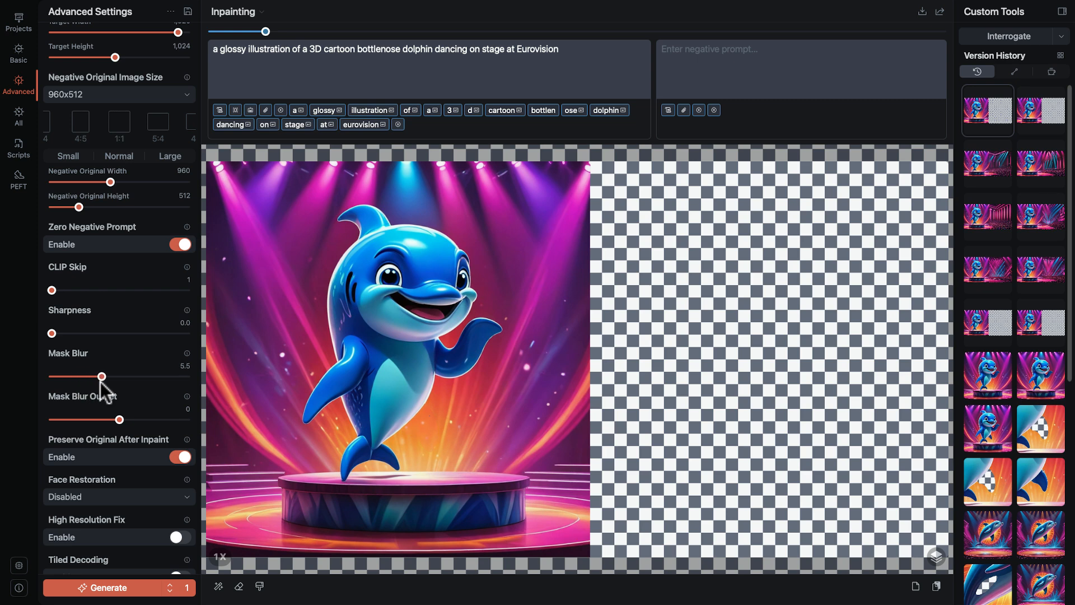
left_click_drag(101, 376, 136, 377)
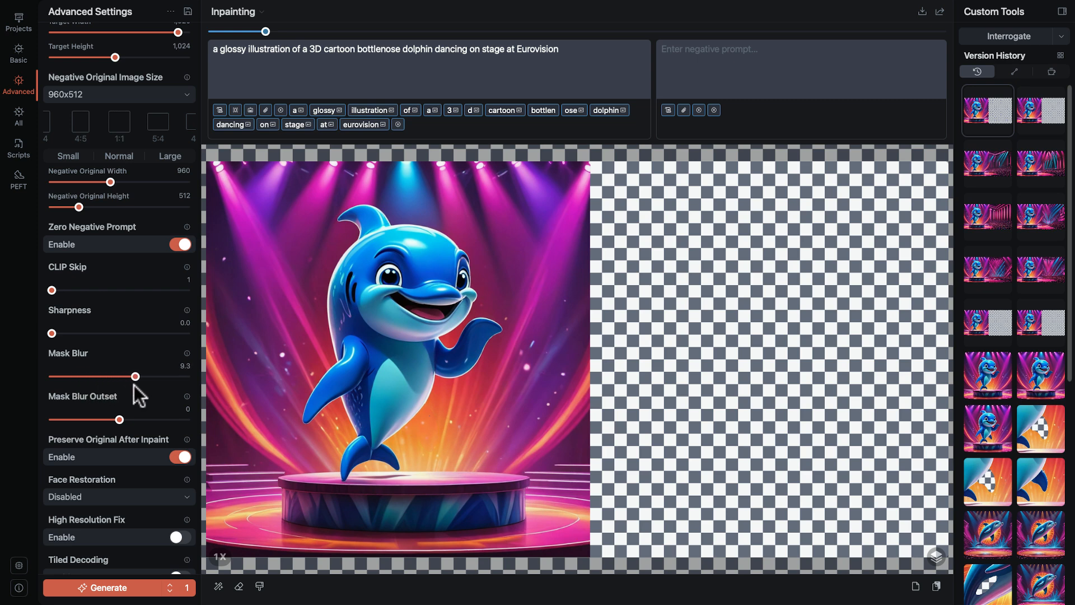
left_click_drag(135, 377, 144, 376)
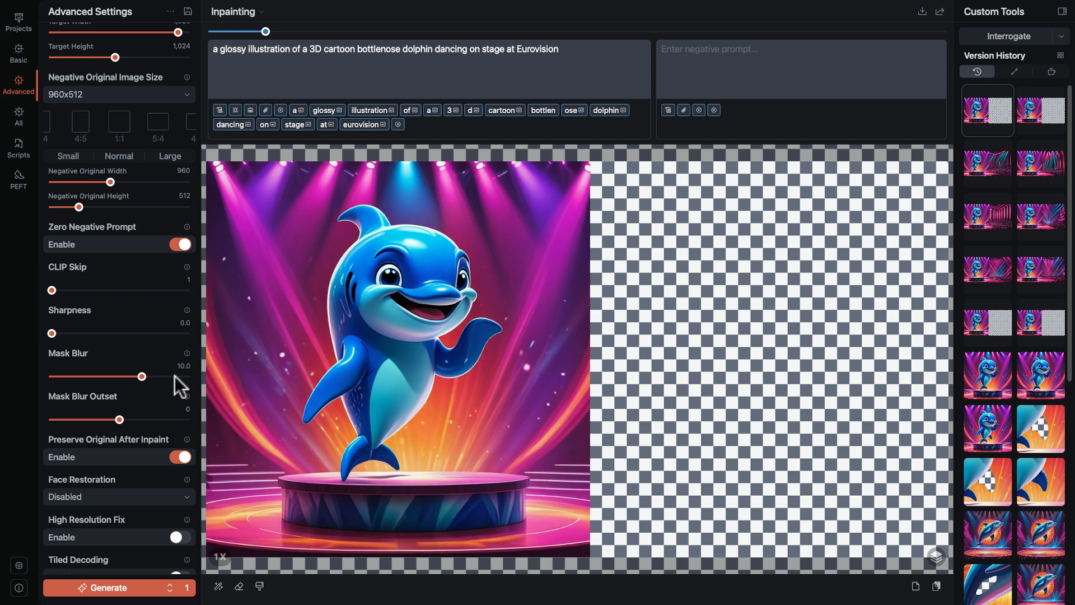
mouse_move(194, 381)
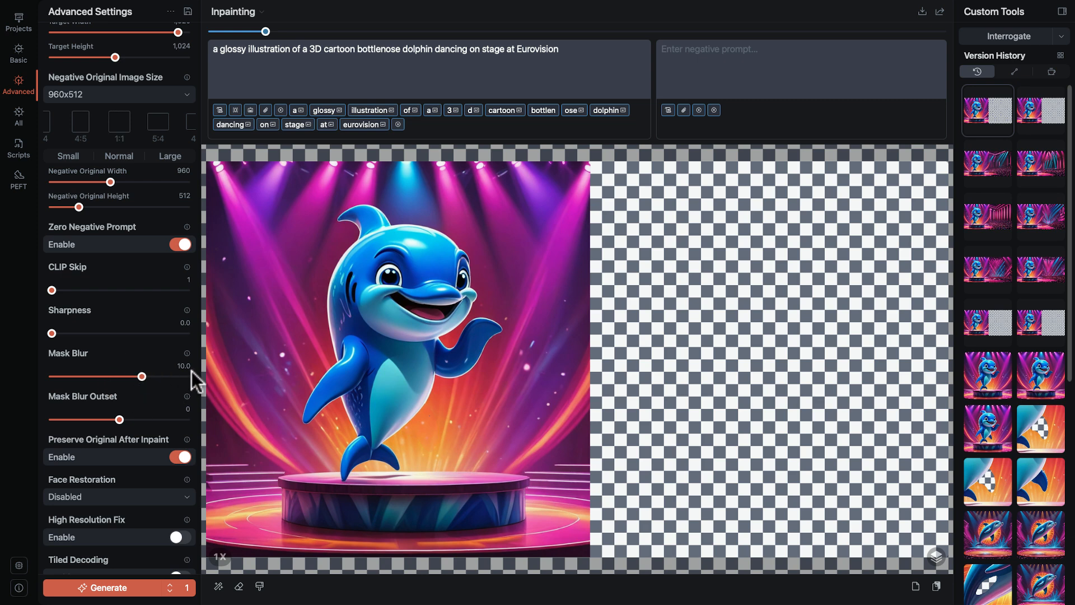
mouse_move(390, 135)
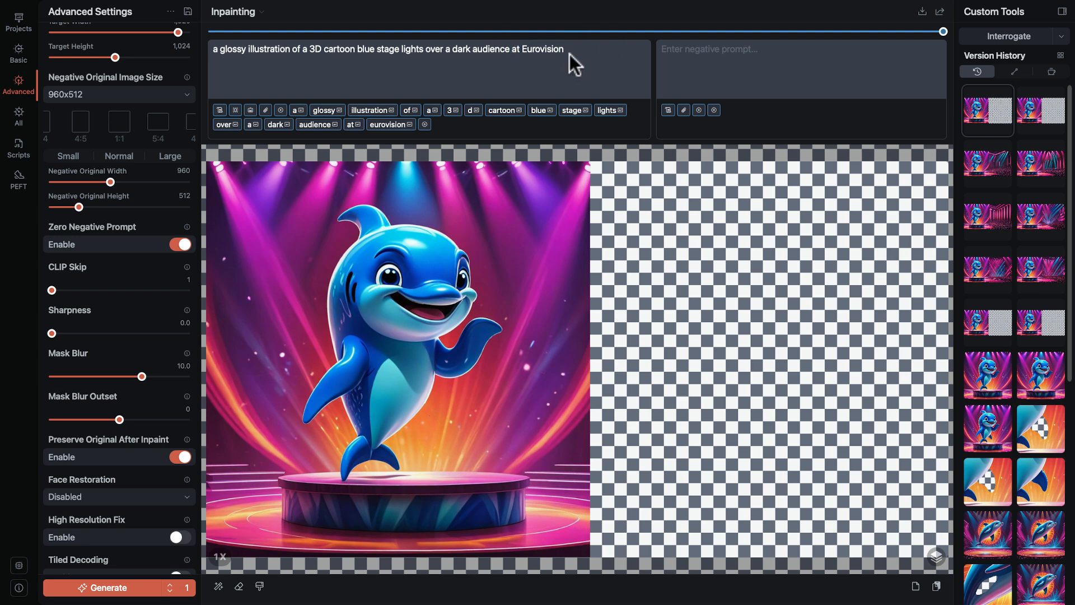
scroll("down", 3)
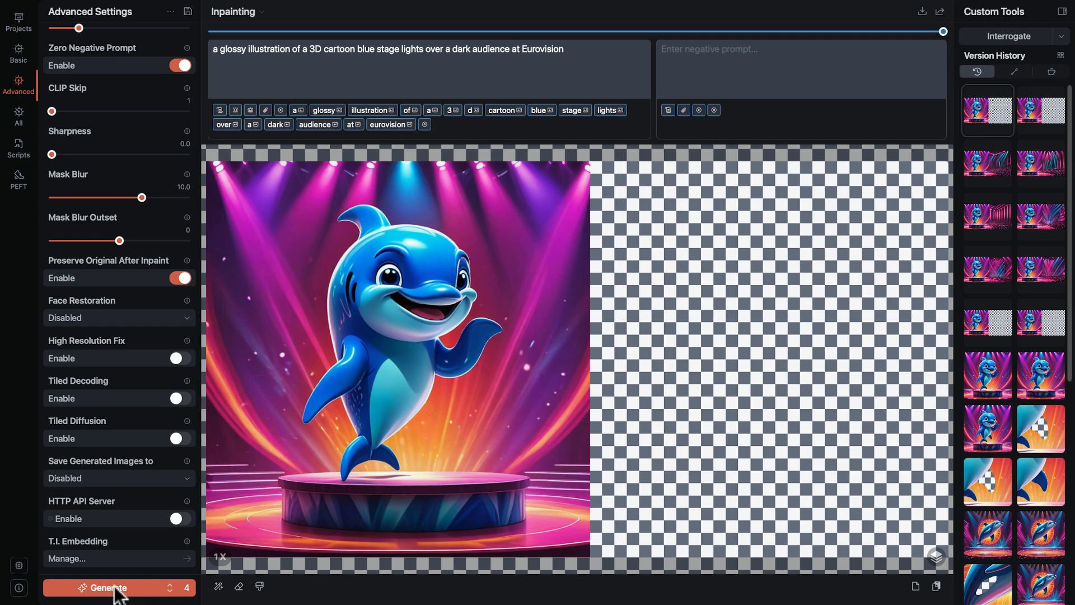
- Generate the blue-lit audience outpaint batch and keep the variant with stage screens beside the crowd
left_click(103, 588)
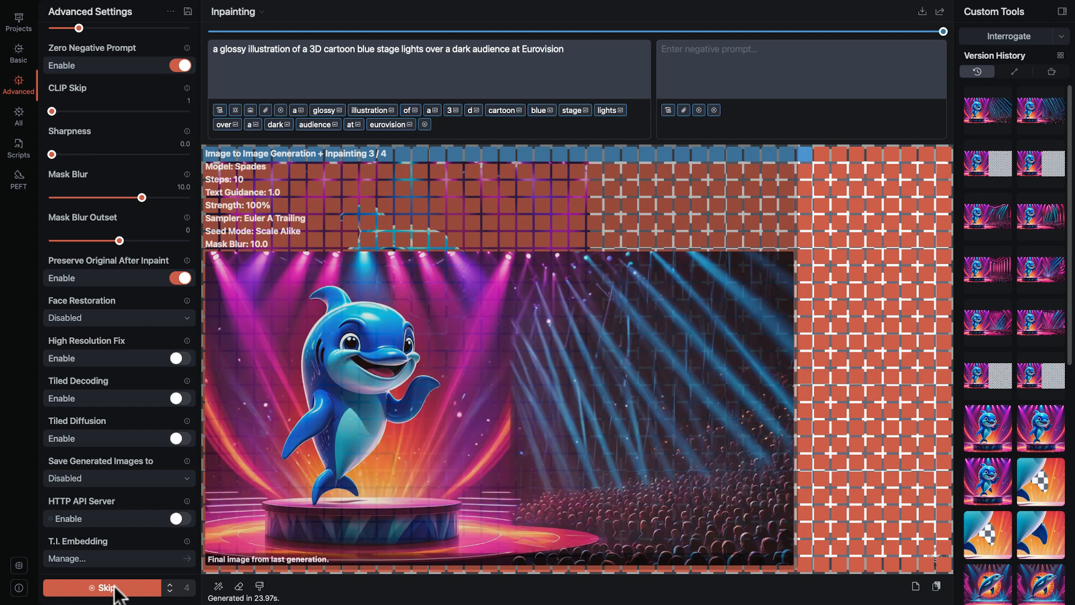
left_click(102, 587)
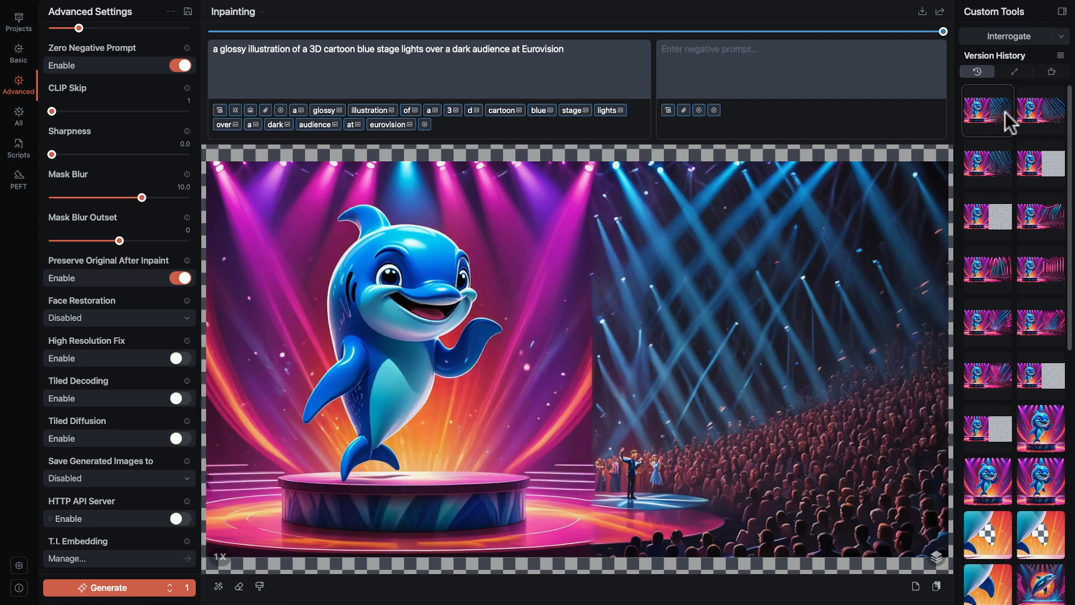
left_click(1039, 111)
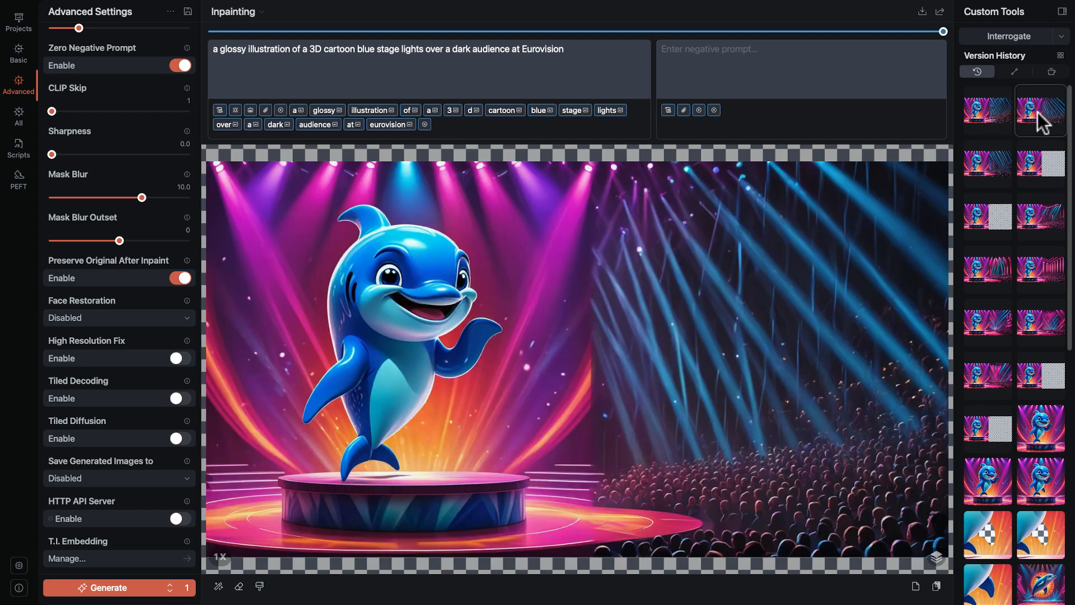
left_click(987, 164)
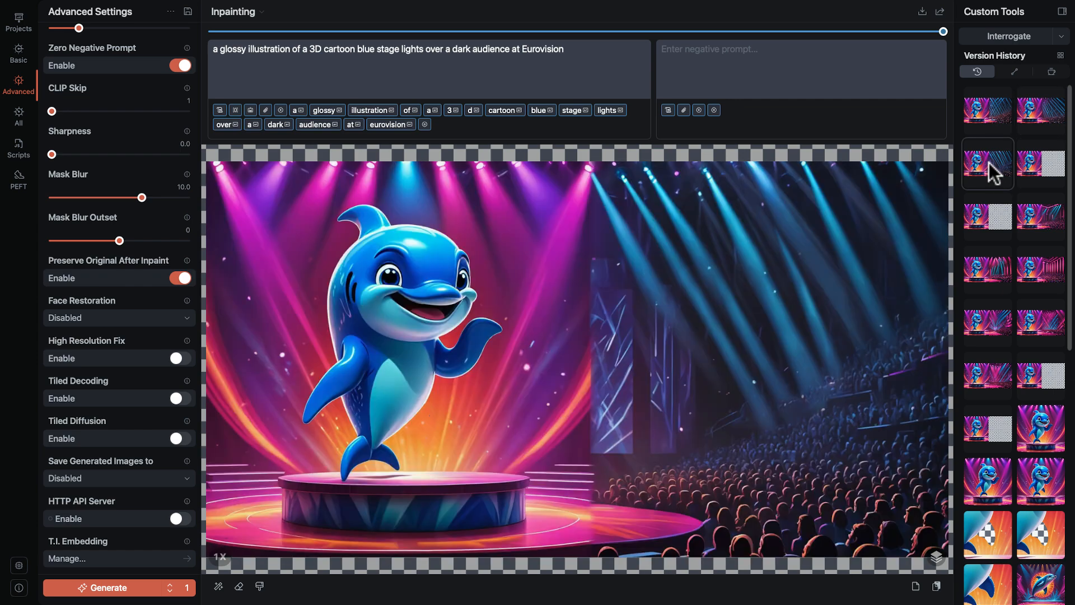
mouse_move(606, 506)
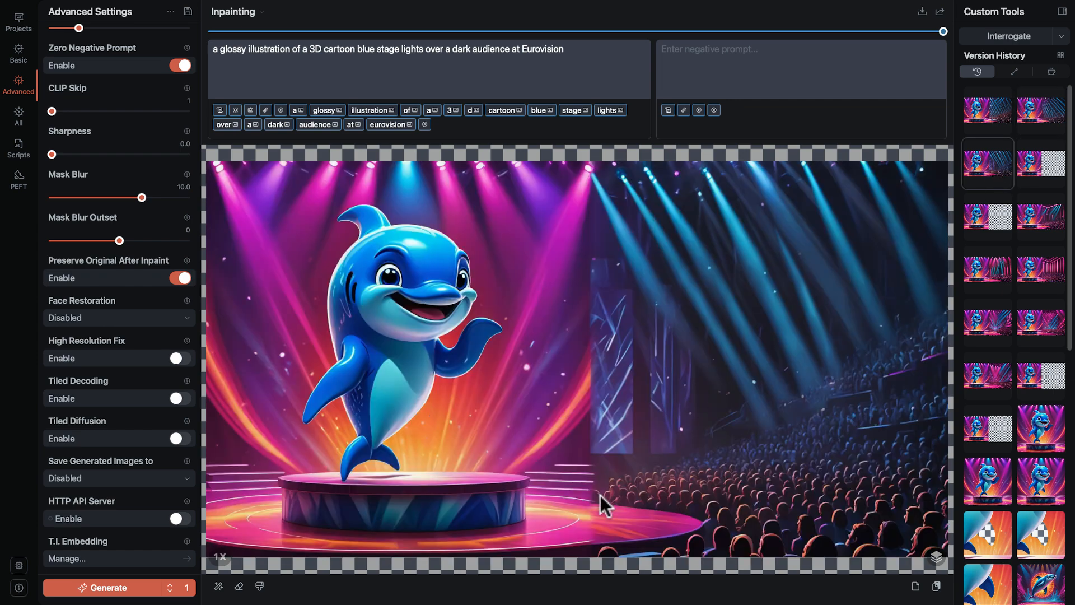
mouse_move(664, 259)
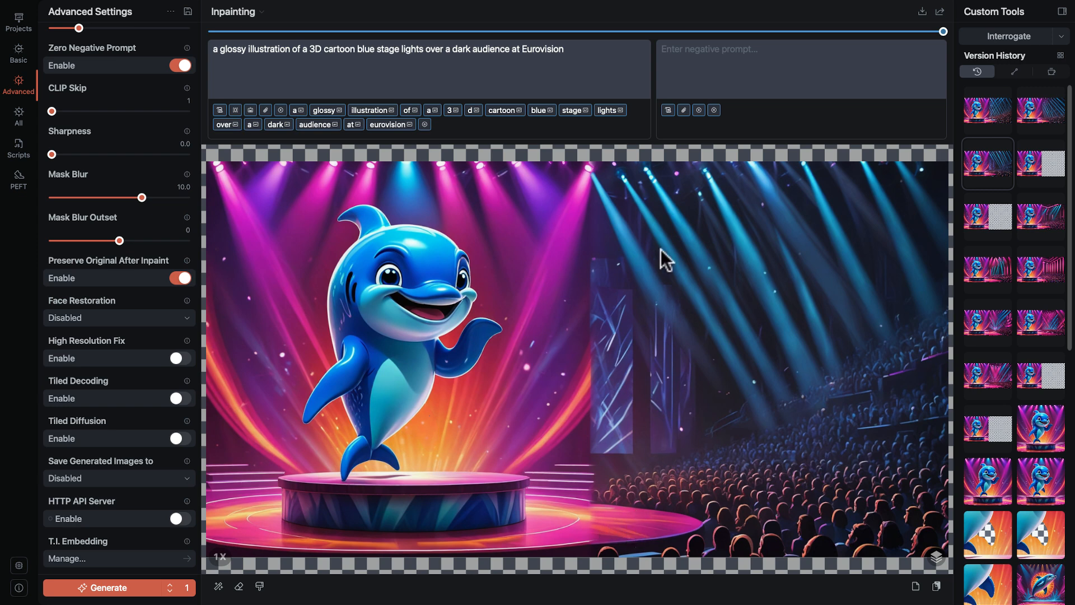
mouse_move(14, 54)
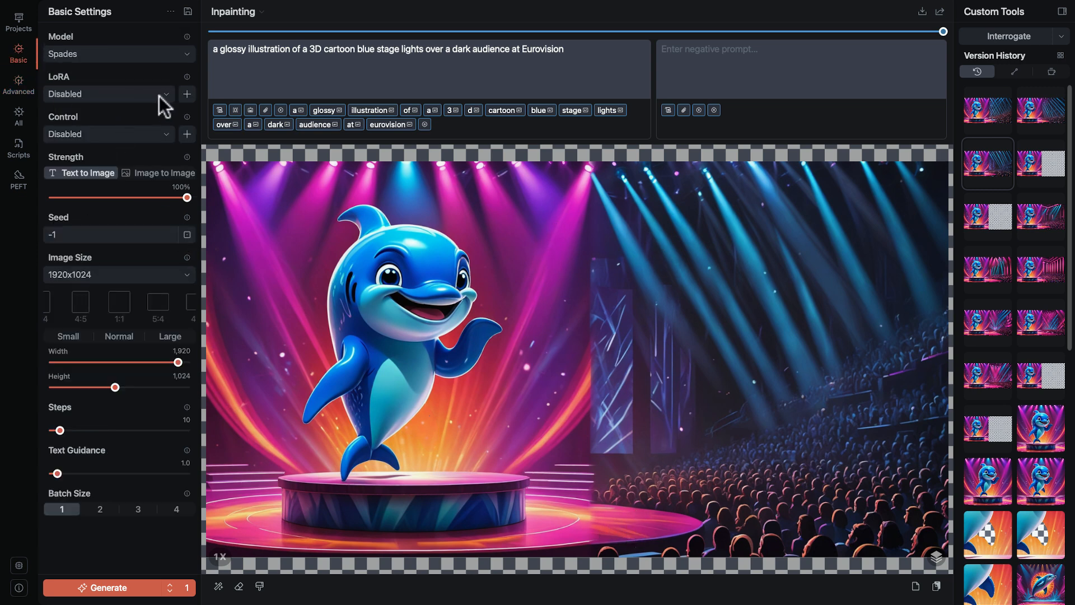
- Enable the Fooocus Inpaint v2.6 LoRA and return to the advanced settings
left_click(107, 95)
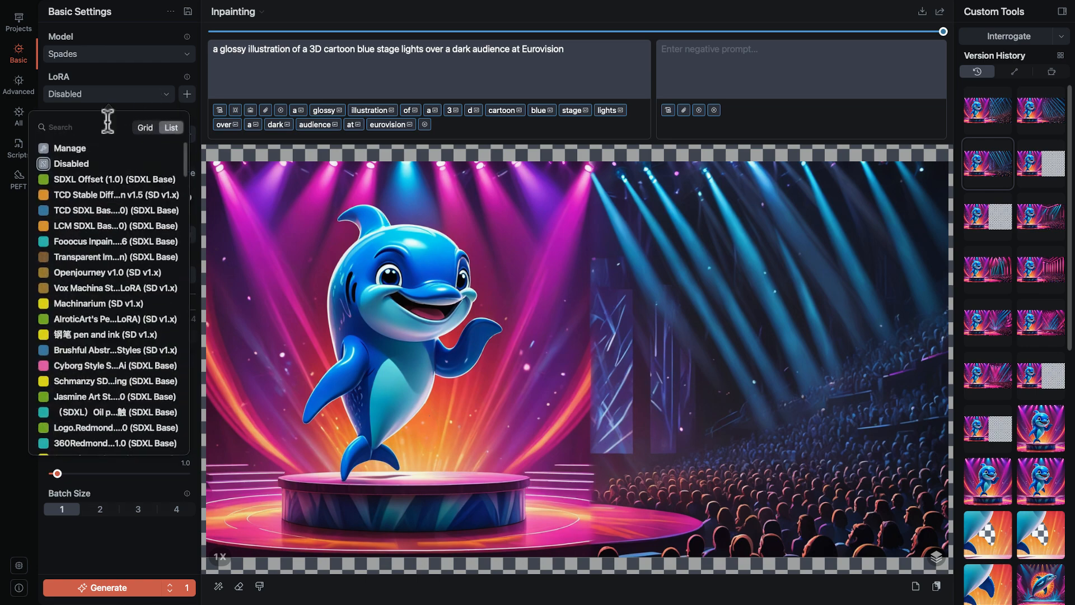
type("f")
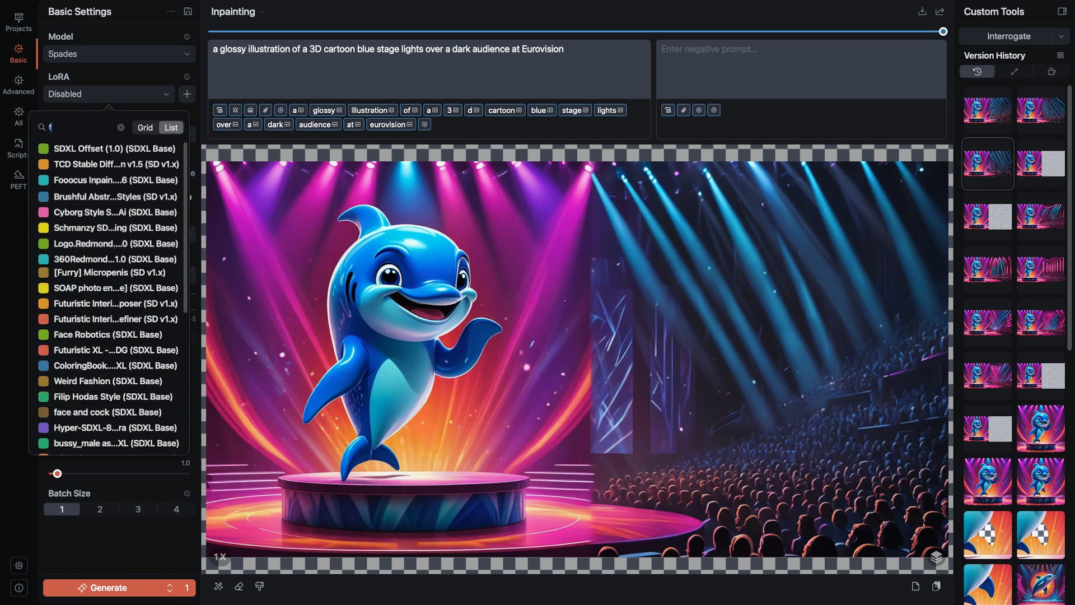
type("oo")
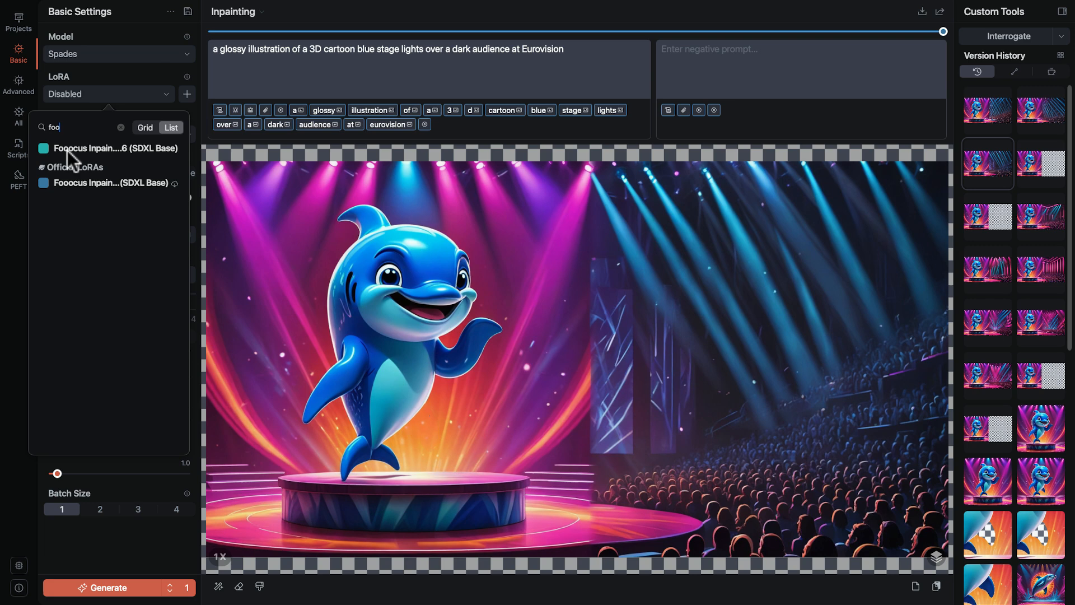
left_click(115, 148)
type(" pink and")
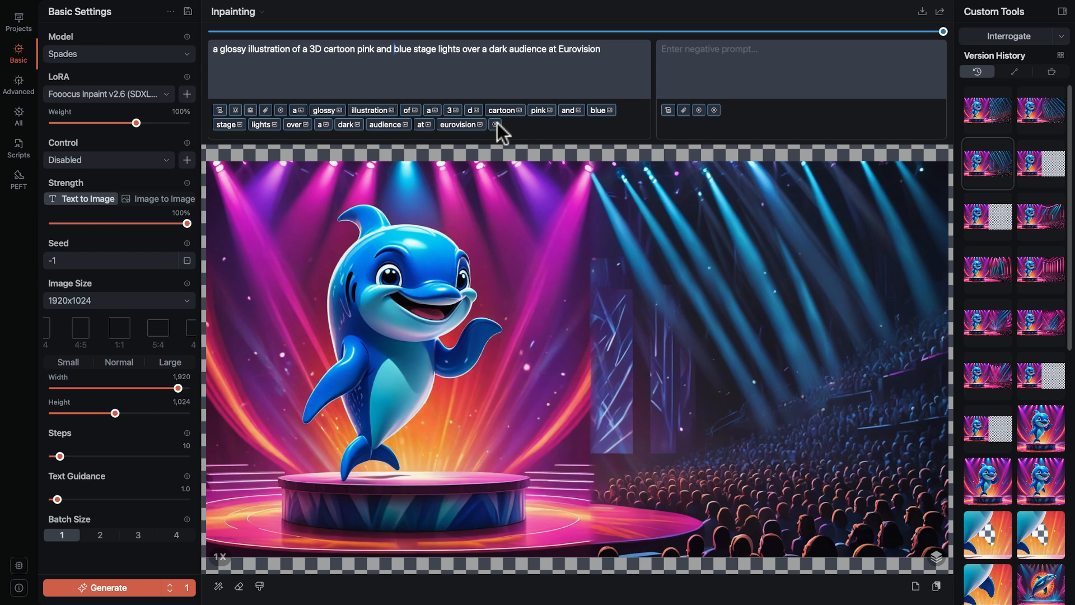
mouse_move(48, 113)
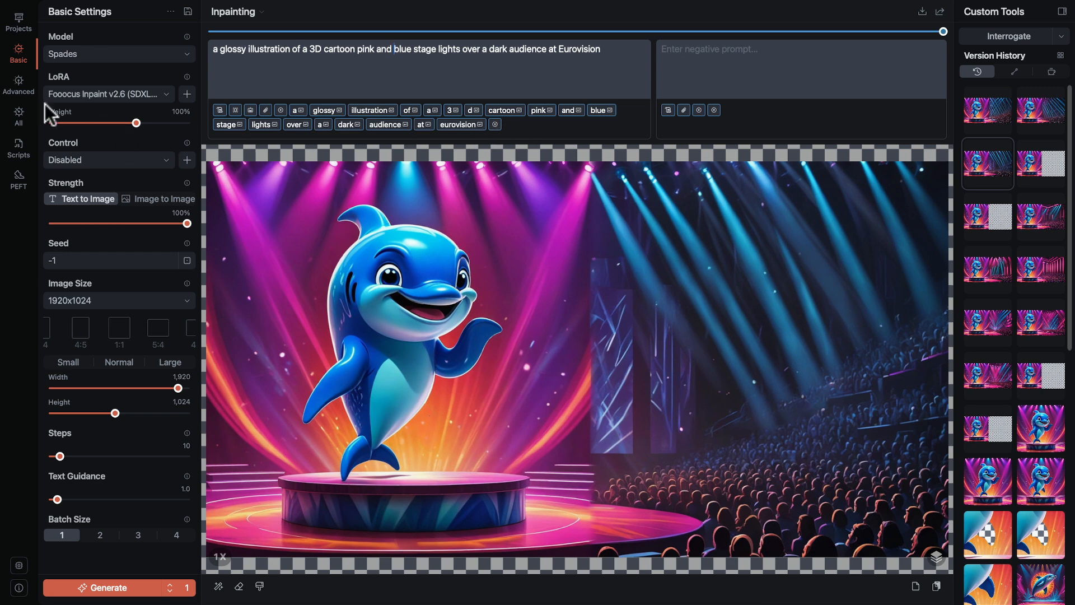
left_click(18, 85)
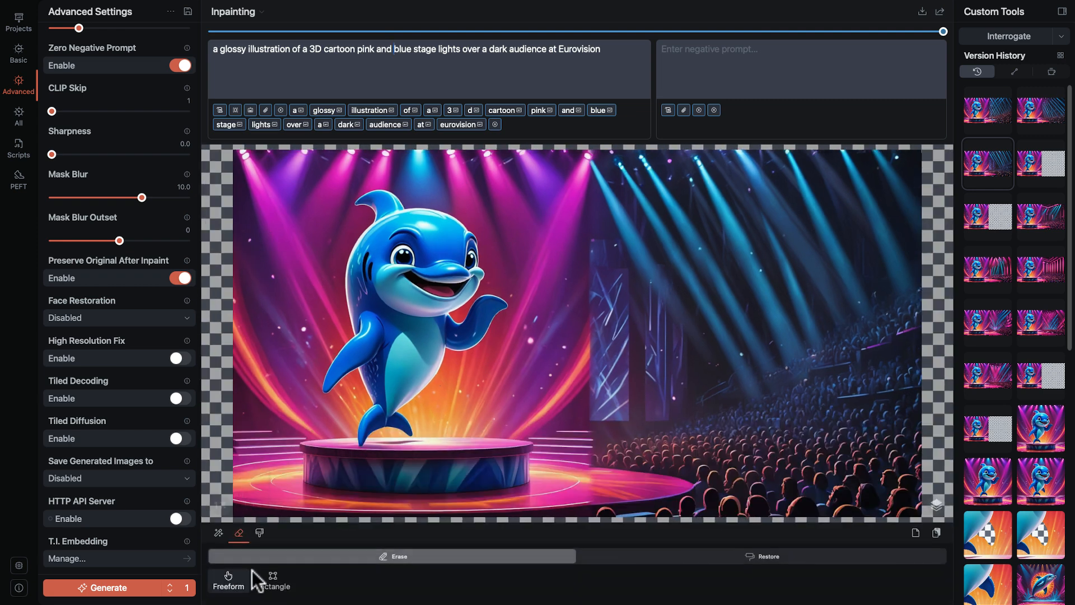
mouse_move(590, 519)
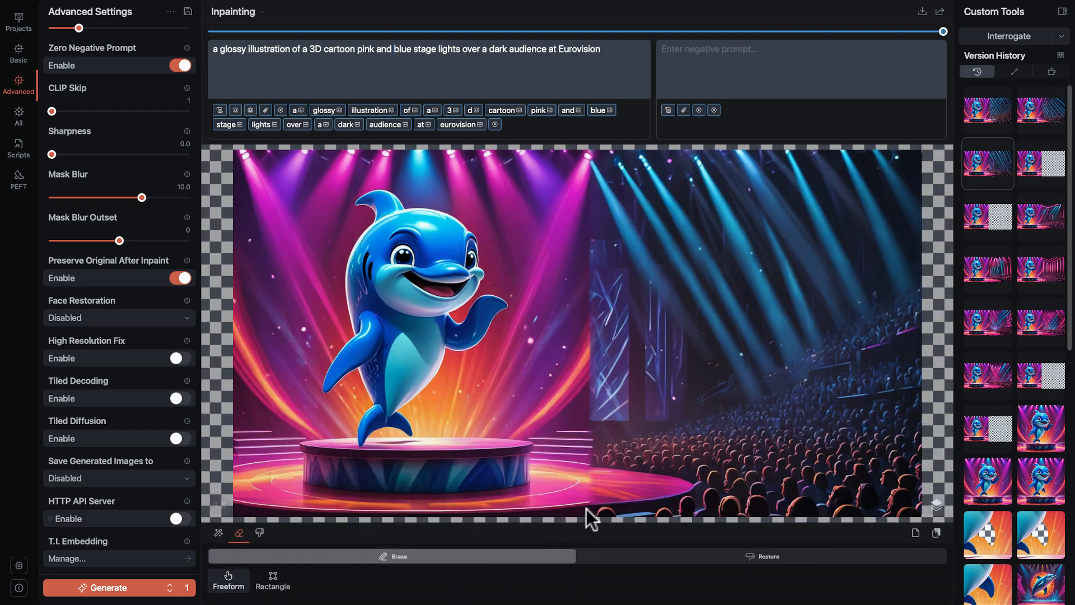
mouse_move(620, 513)
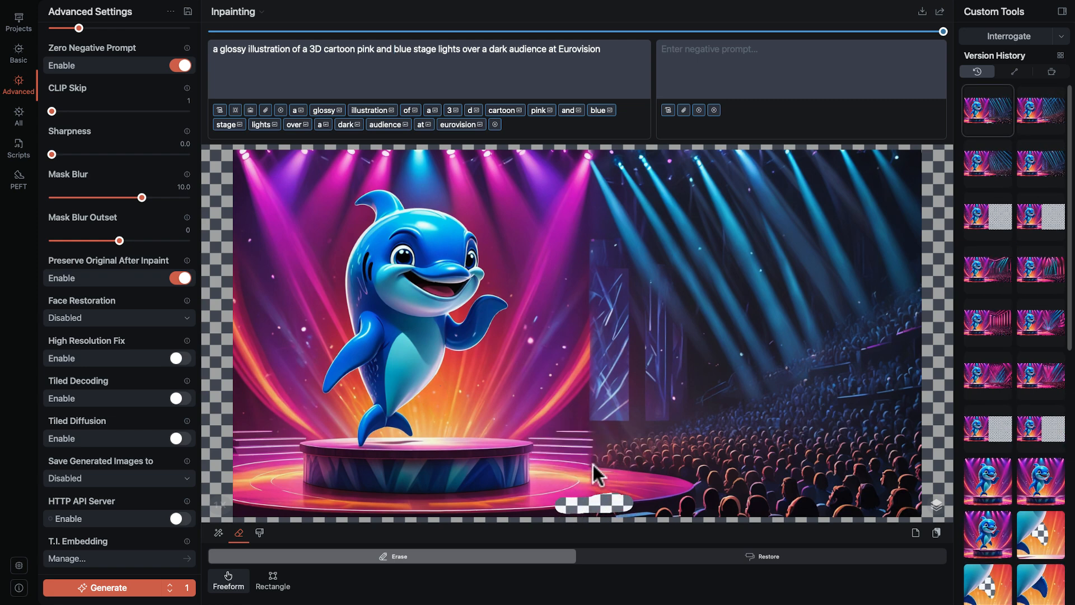
- Erase a wedge along the stage–audience seam, lower Mask Blur to 6.0 and start re-inpainting
left_click_drag(595, 510, 588, 295)
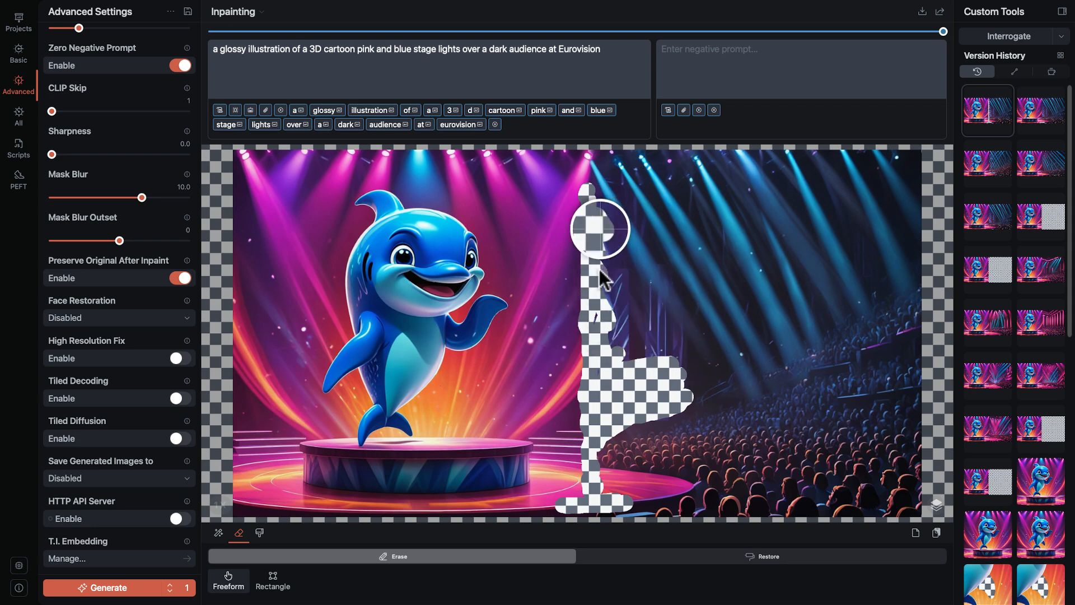
left_click_drag(600, 228, 641, 301)
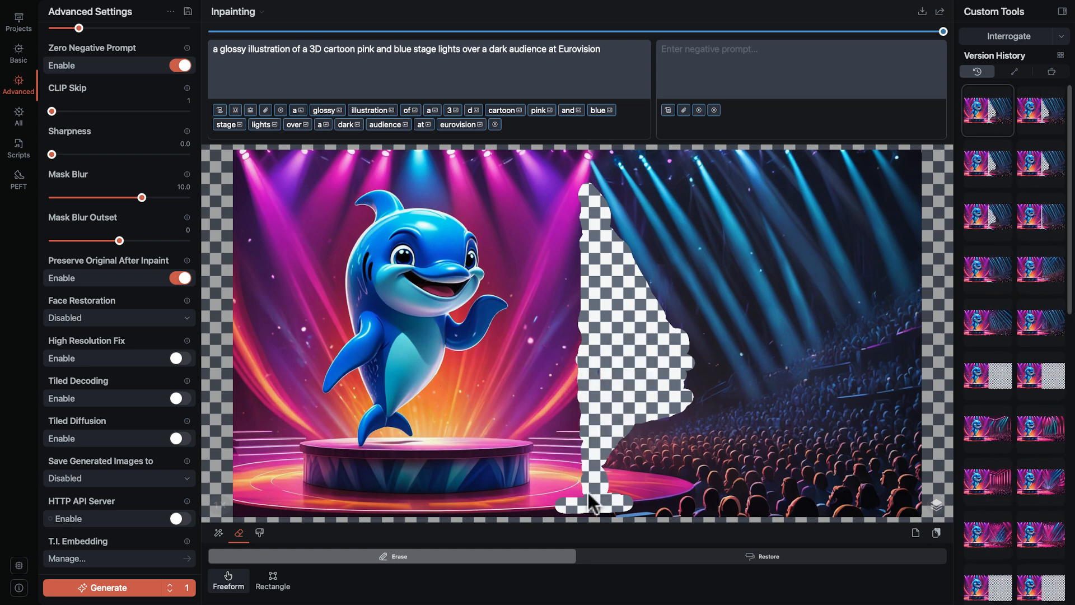
mouse_move(652, 311)
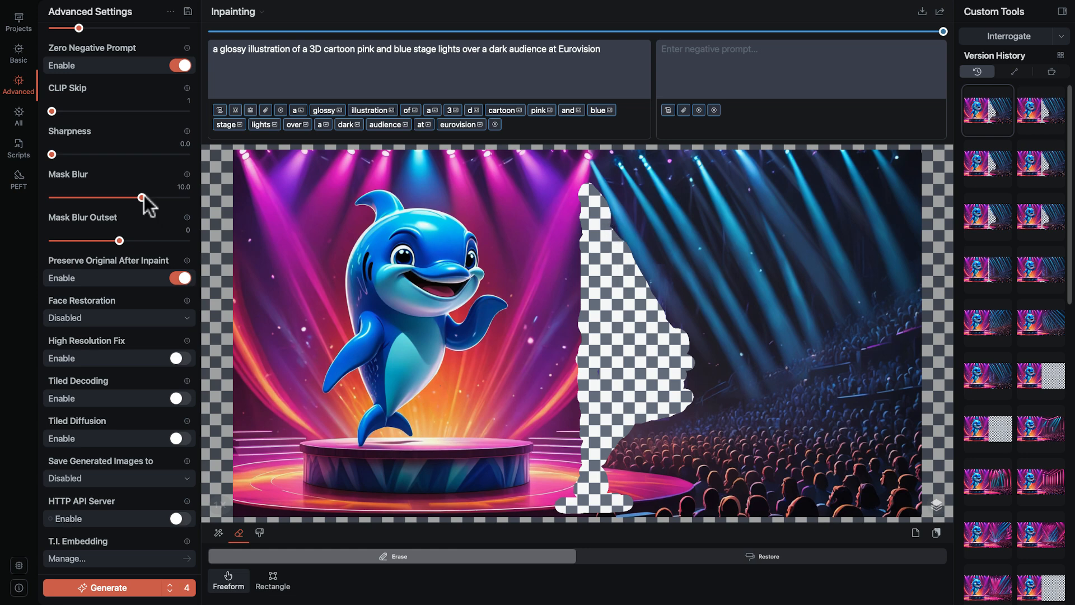
left_click_drag(142, 198, 114, 197)
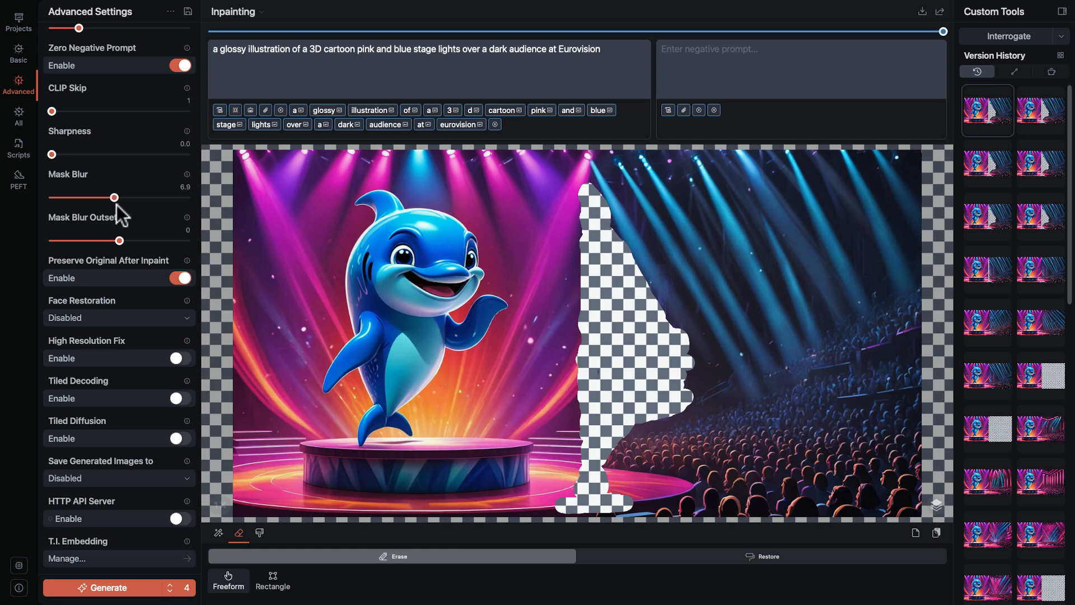
left_click_drag(114, 197, 99, 197)
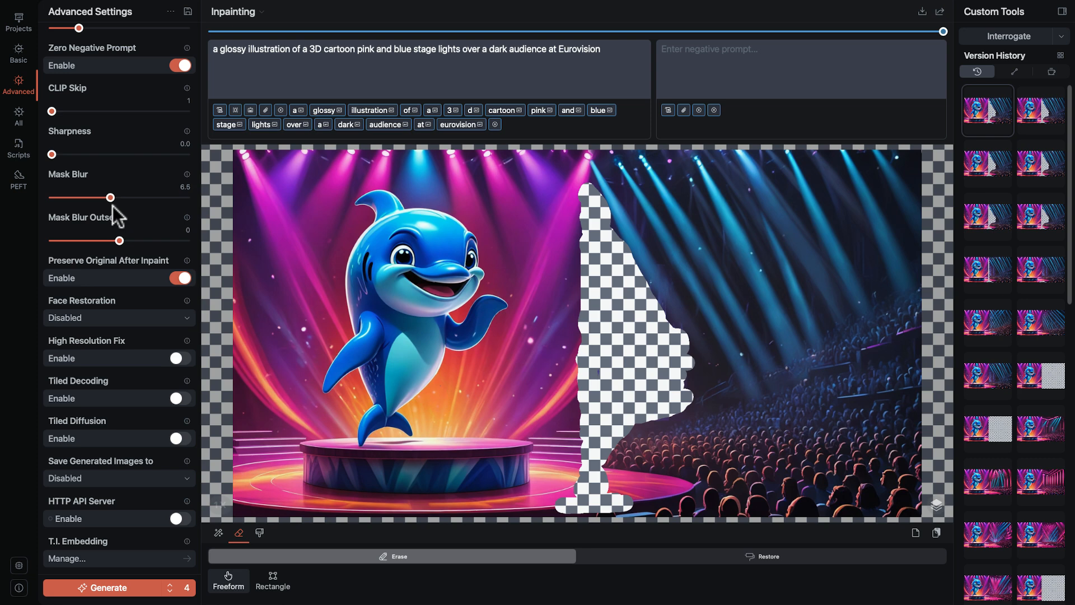
left_click_drag(101, 197, 87, 197)
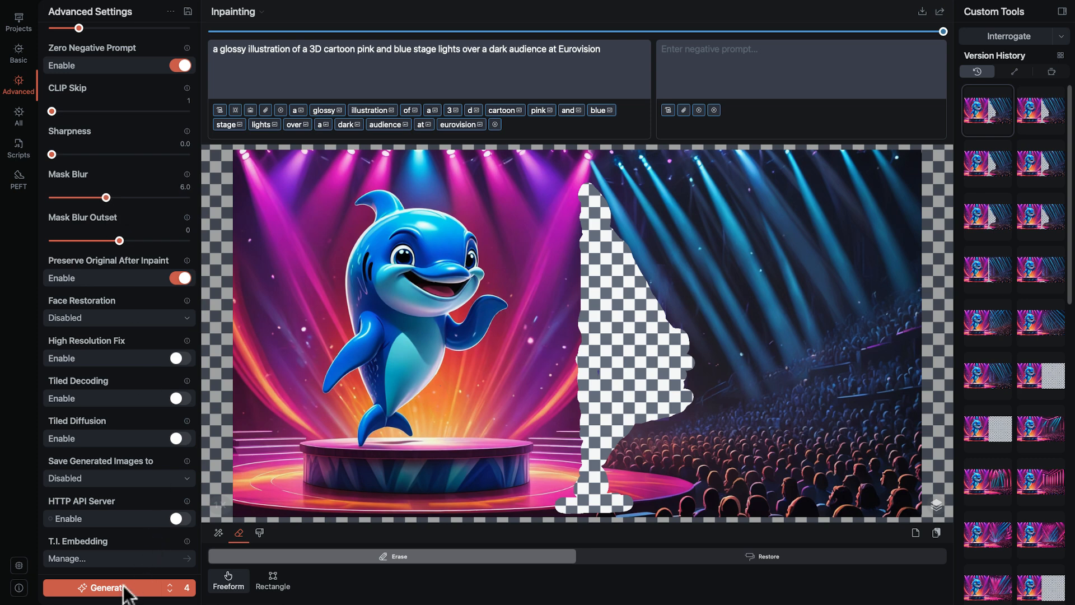
left_click(106, 588)
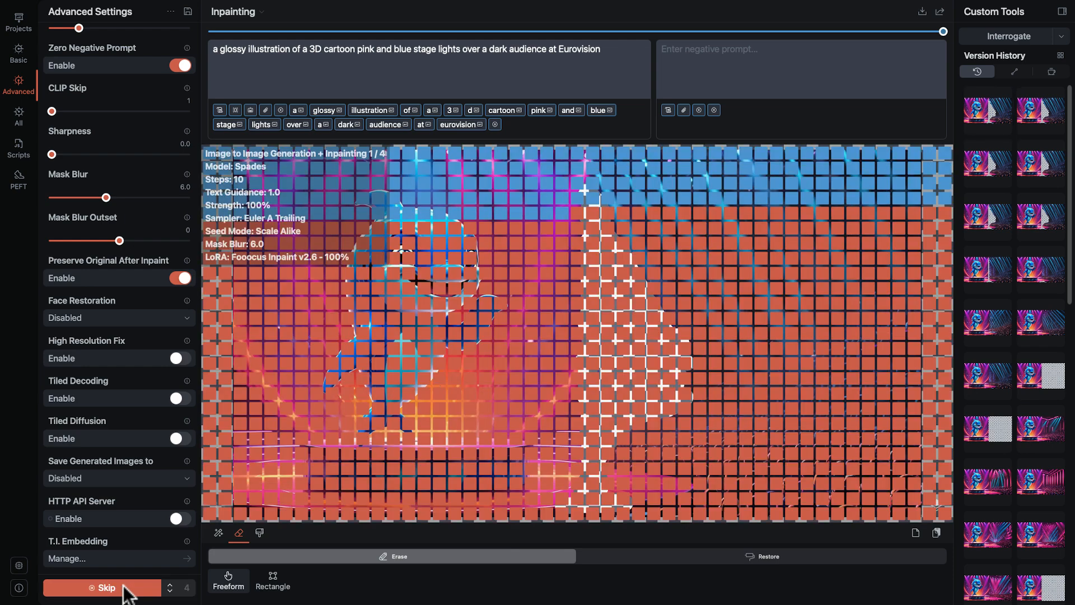